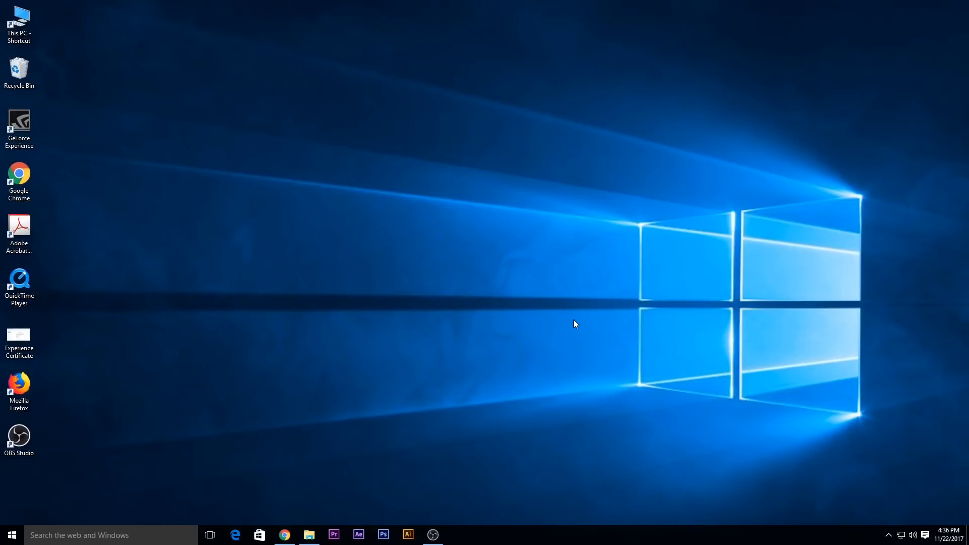
mouse_move(283, 534)
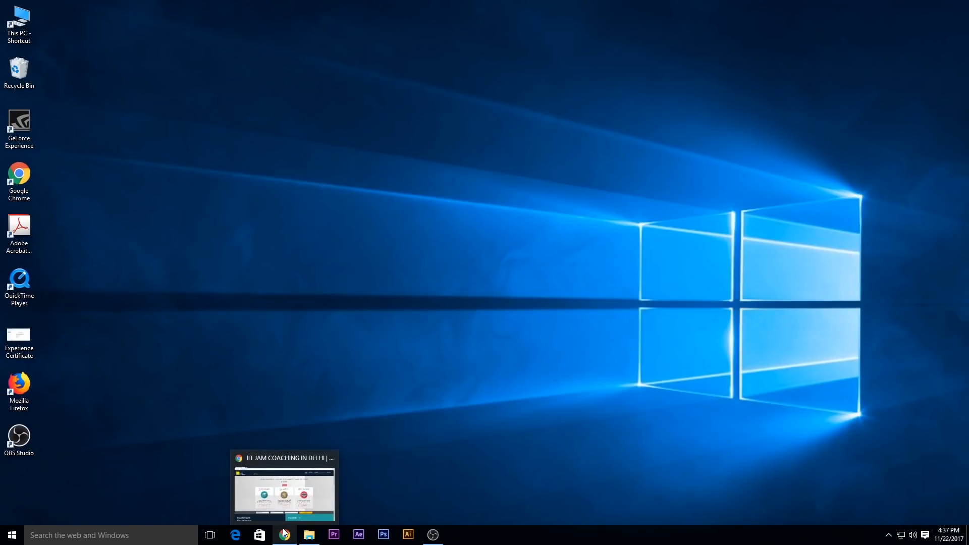
mouse_move(284, 534)
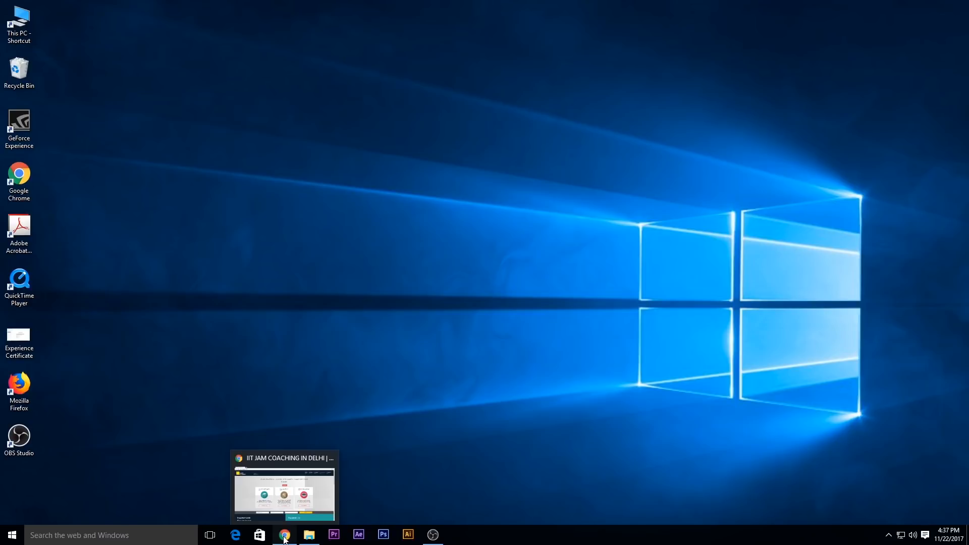
Bring the Chem Academy homepage back into view from the taskbar.
left_click(284, 534)
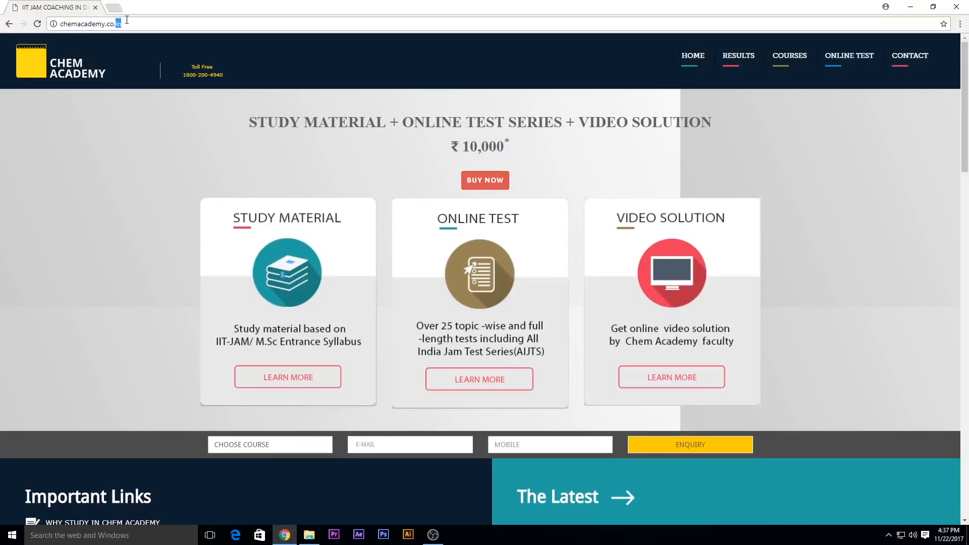
mouse_move(554, 115)
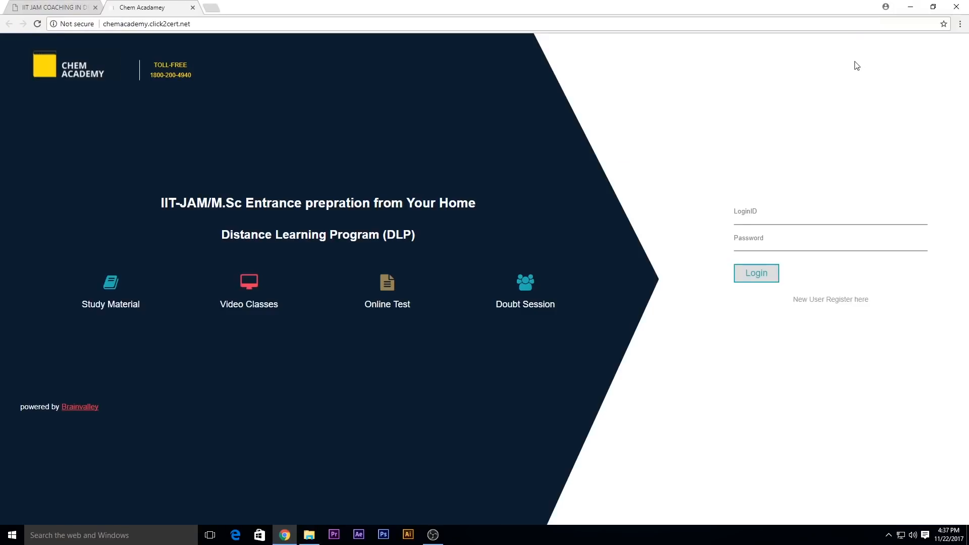
mouse_move(889, 287)
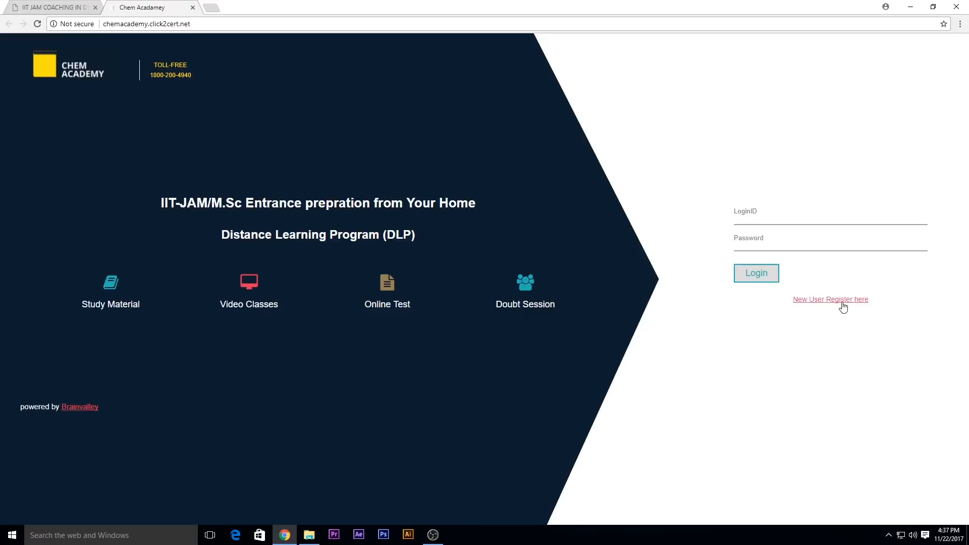
Fill the new-user registration form with name 'veen', email, mobile and the Free Mock Test course.
left_click(830, 298)
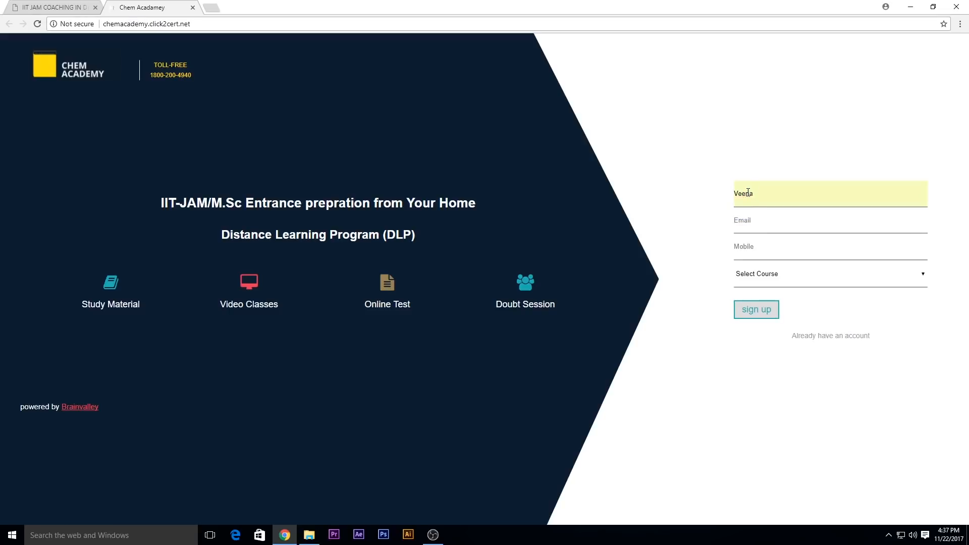
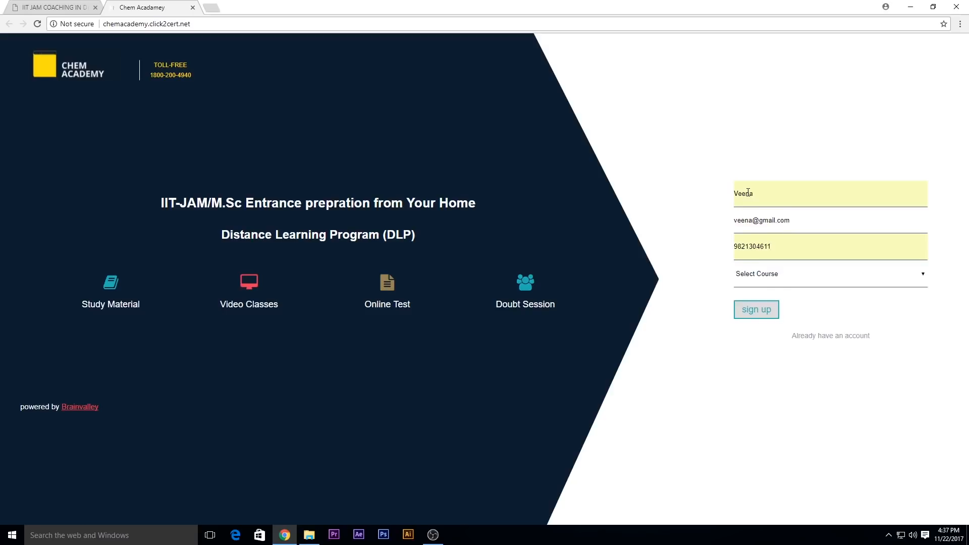
left_click(829, 274)
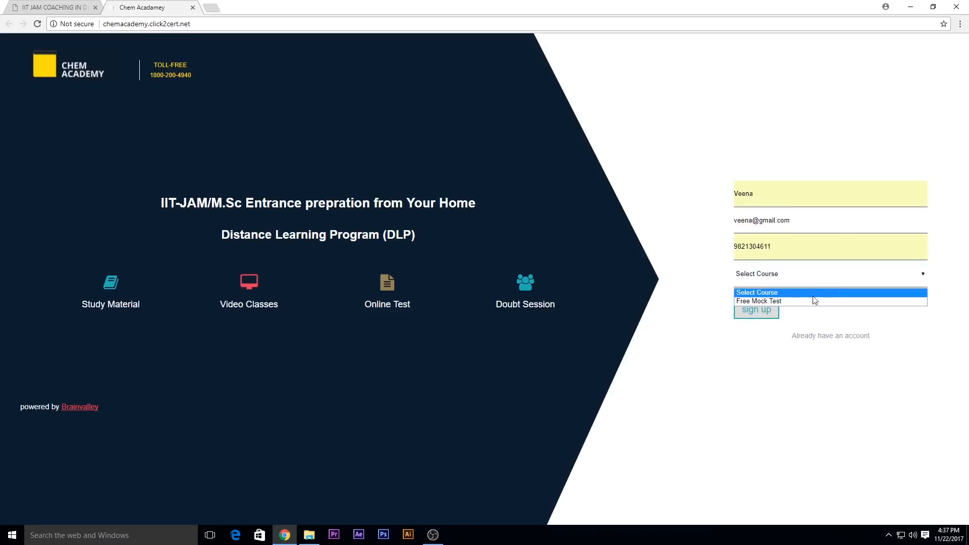
left_click(759, 300)
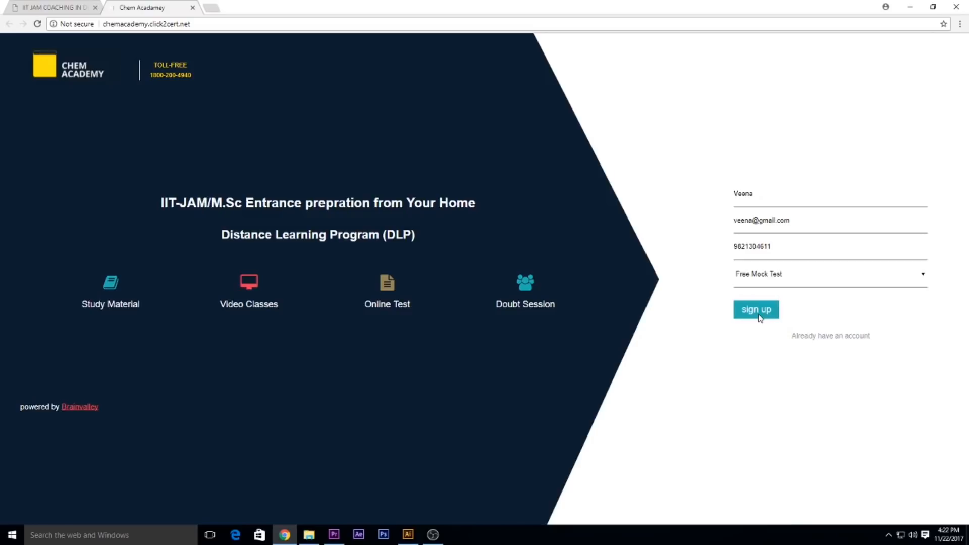
Submit the registration, view the Free Mock Test list, and go to Buy a Full Version.
left_click(756, 310)
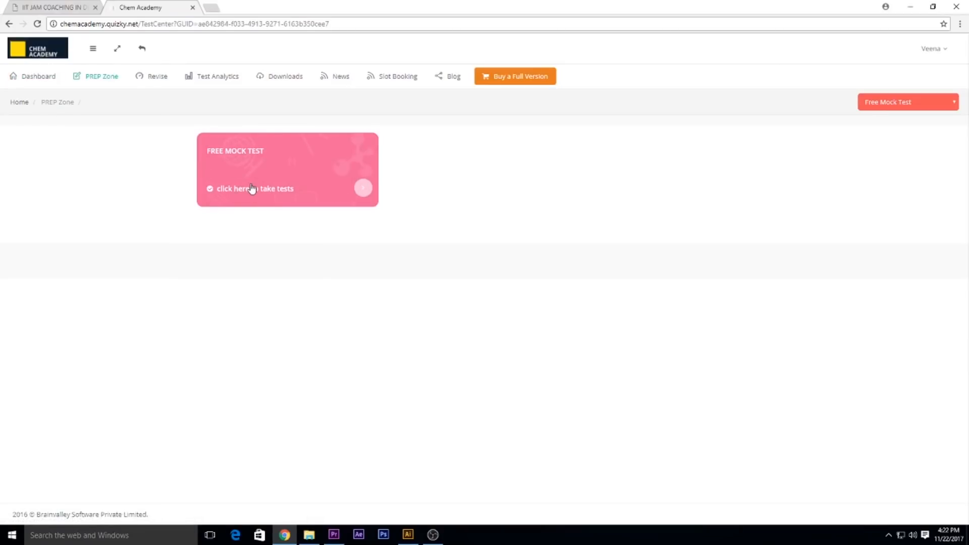
left_click(255, 189)
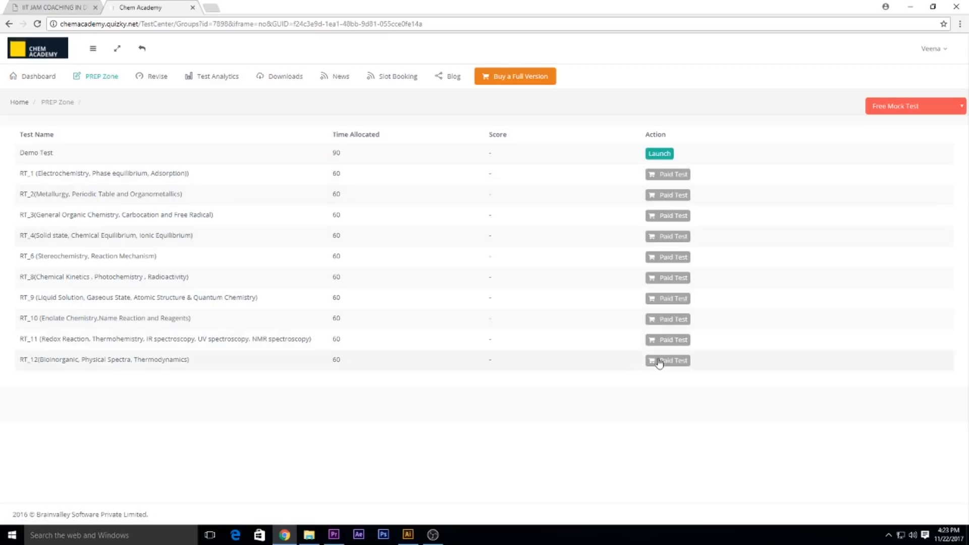
mouse_move(603, 172)
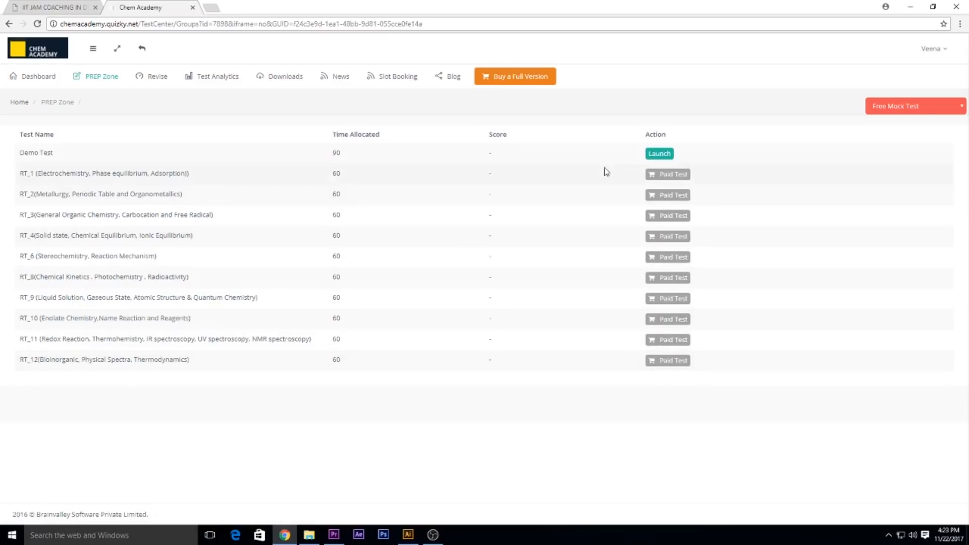
left_click(521, 77)
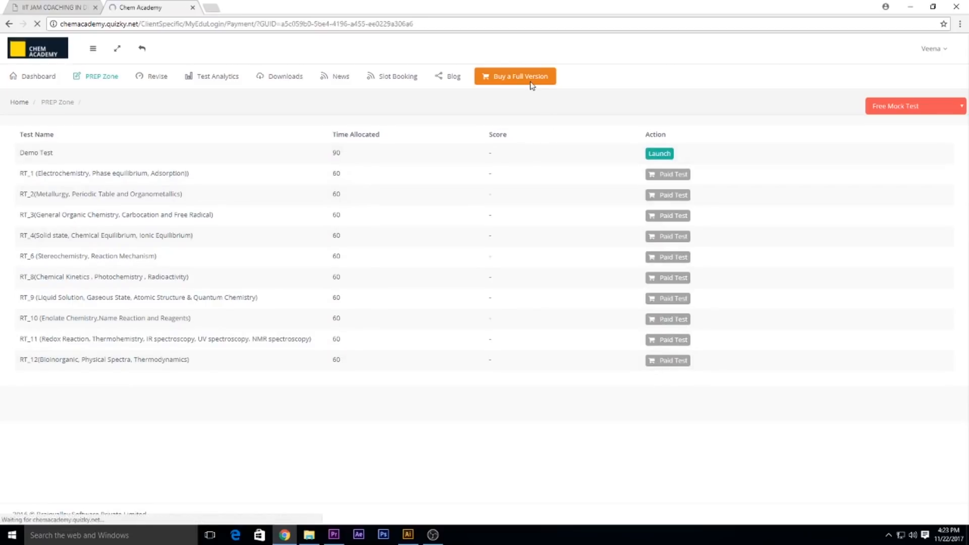
View the full-version listing with IIT JAM Online Test at 4500, then return to the test centre.
left_click(515, 76)
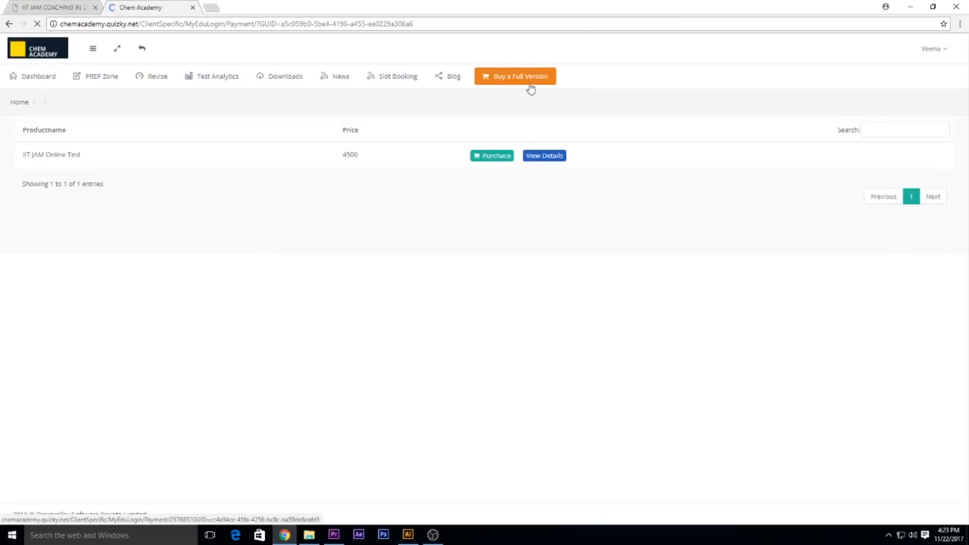
left_click(101, 77)
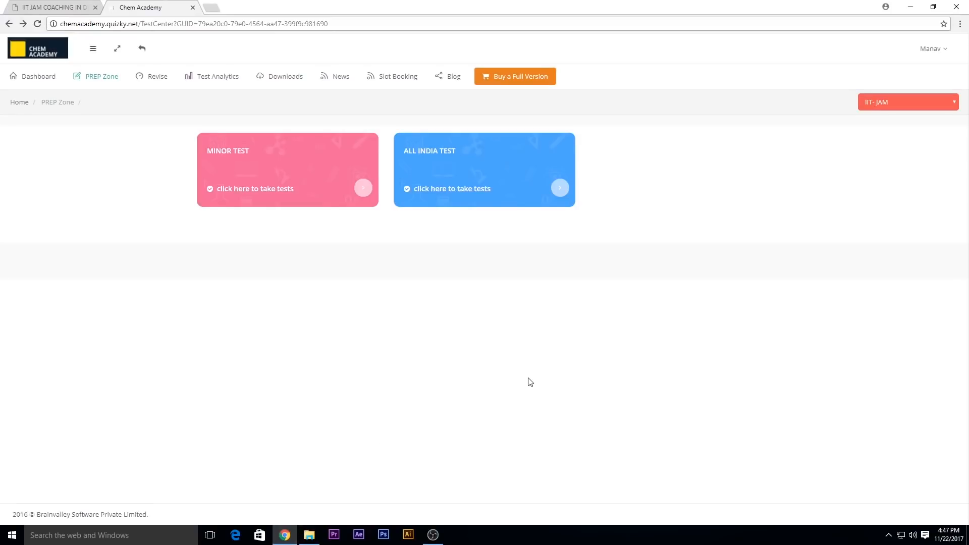
mouse_move(359, 285)
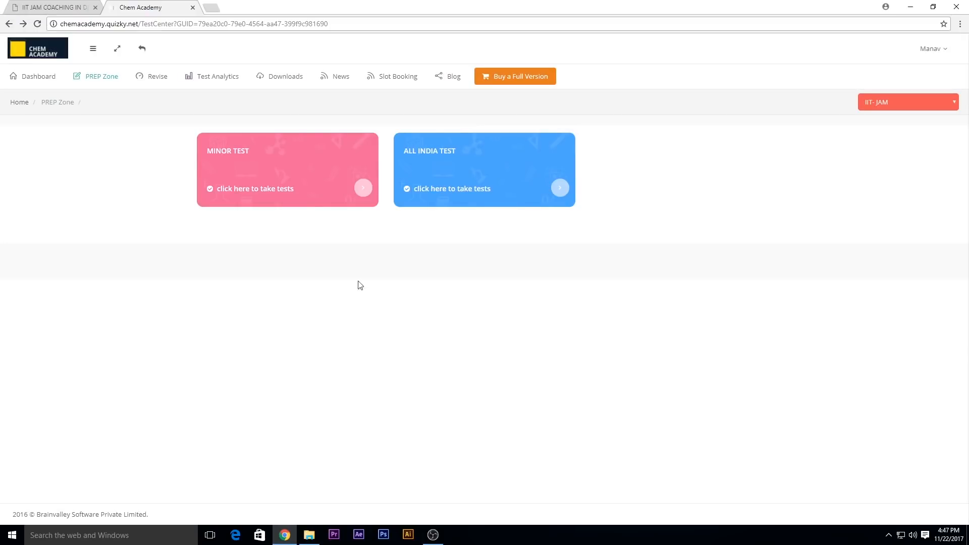
mouse_move(348, 189)
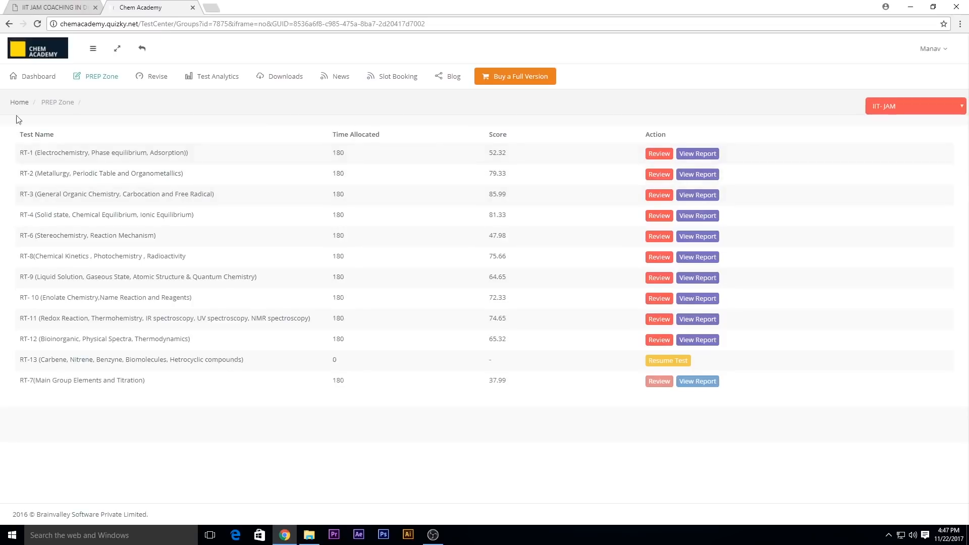
mouse_move(45, 80)
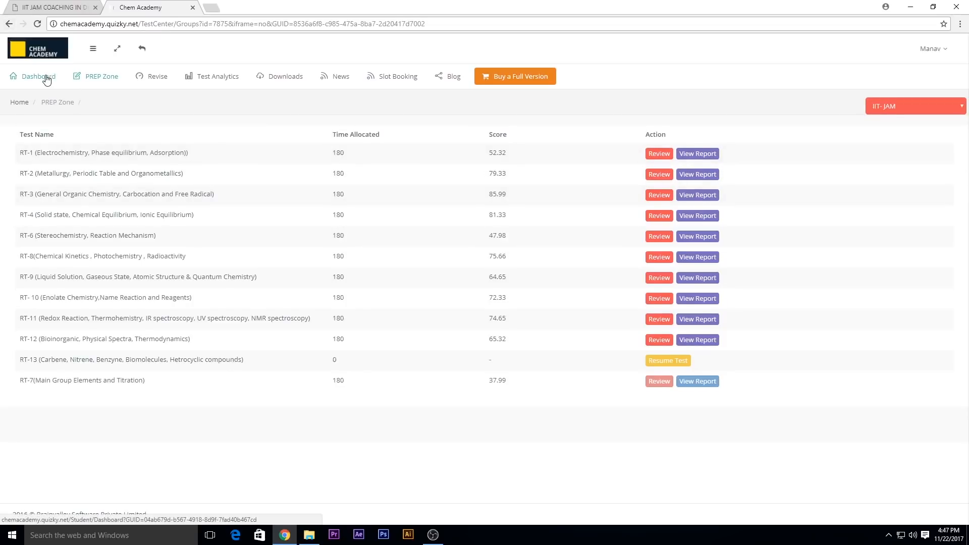
left_click(38, 77)
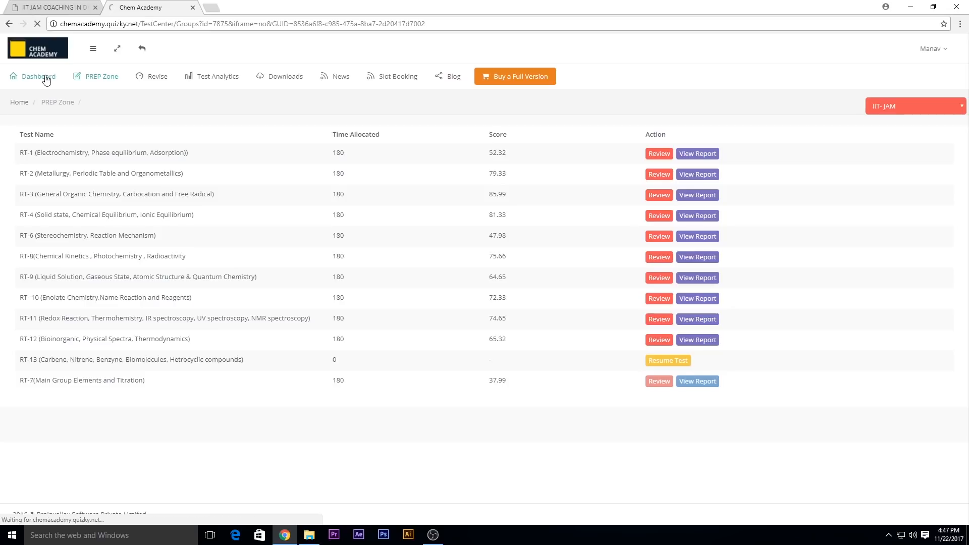
left_click(38, 77)
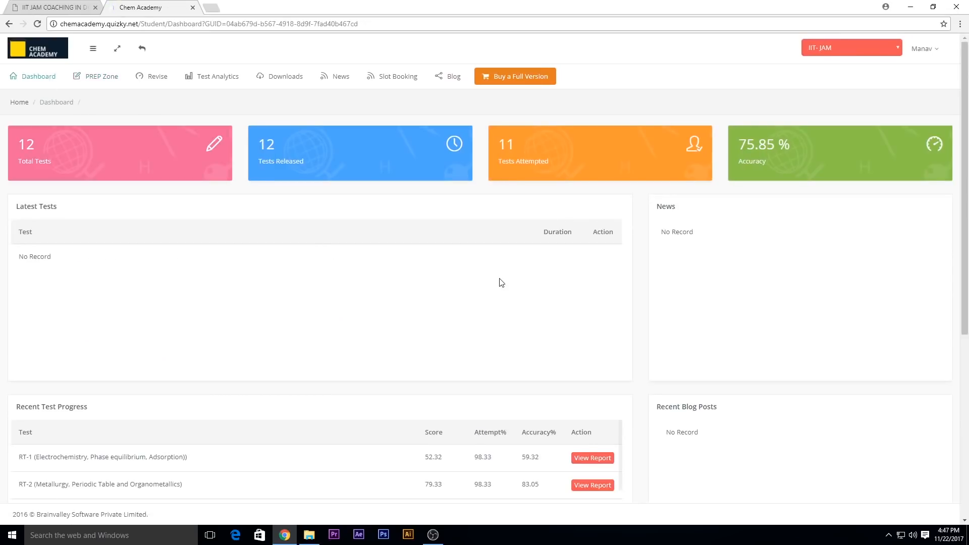
mouse_move(156, 169)
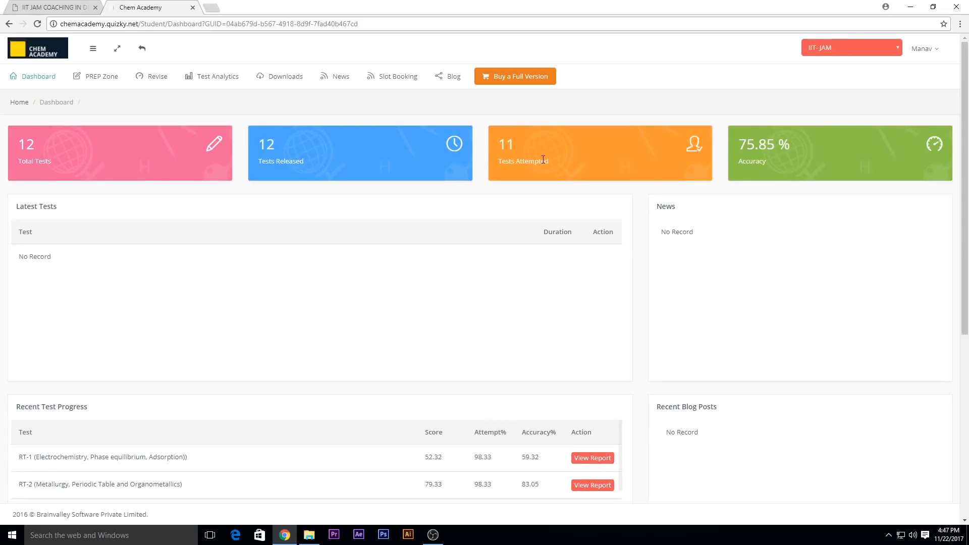
mouse_move(770, 166)
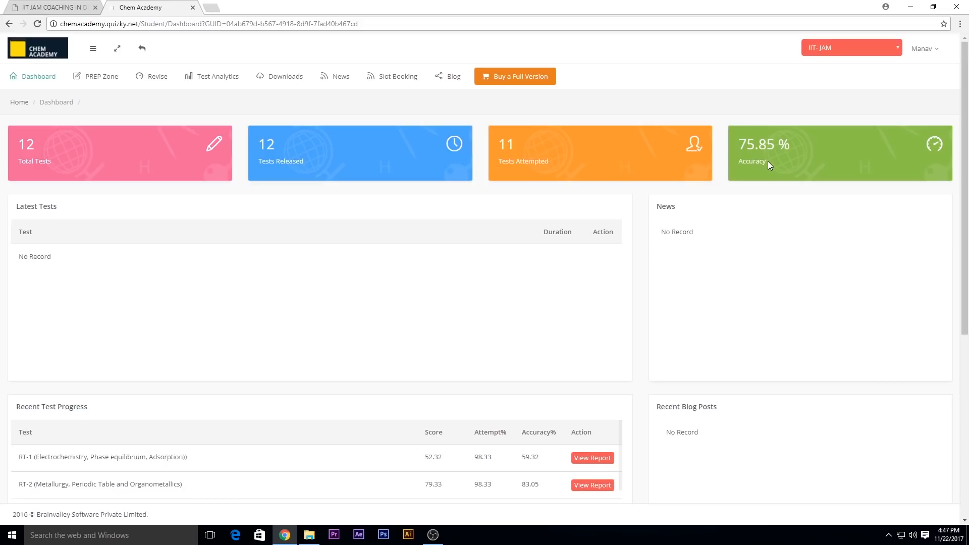
scroll("down", 3)
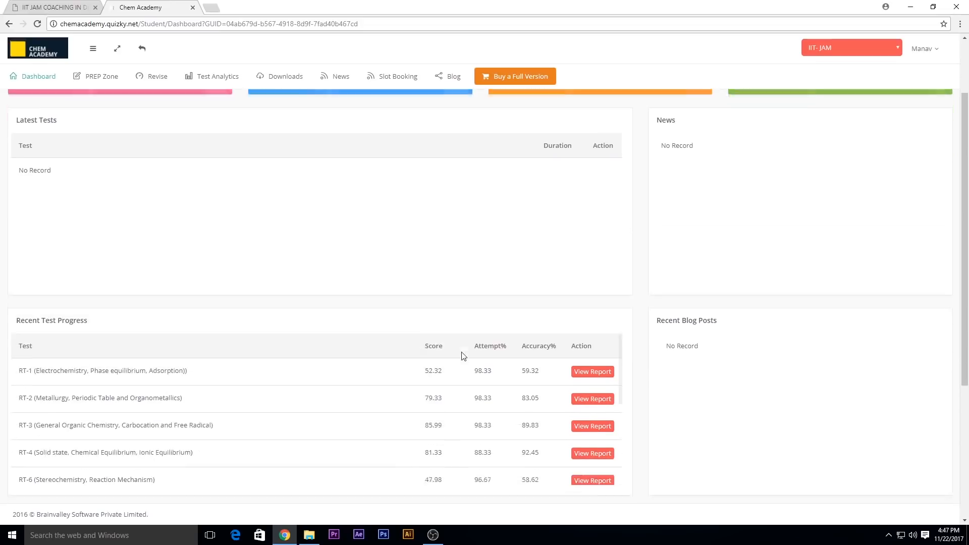
scroll("down", 3)
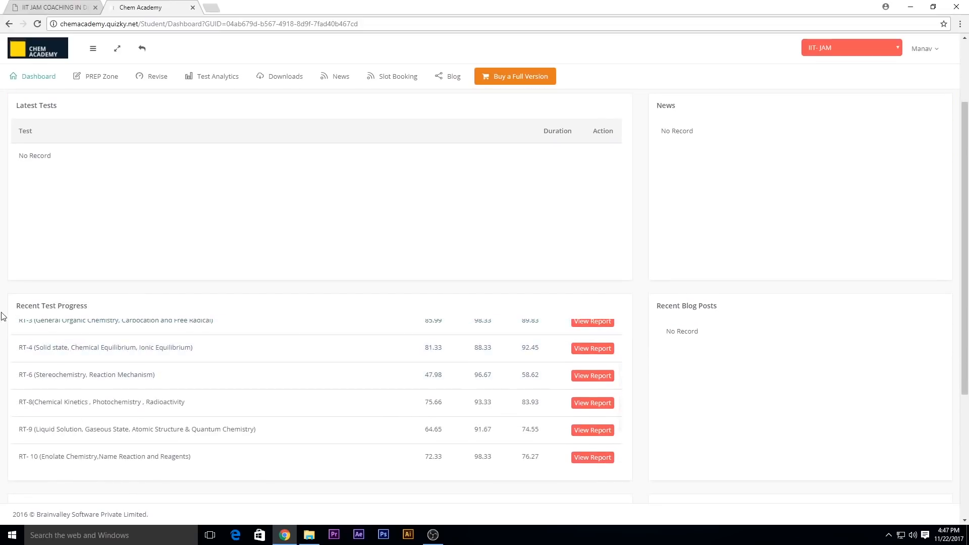
mouse_move(96, 310)
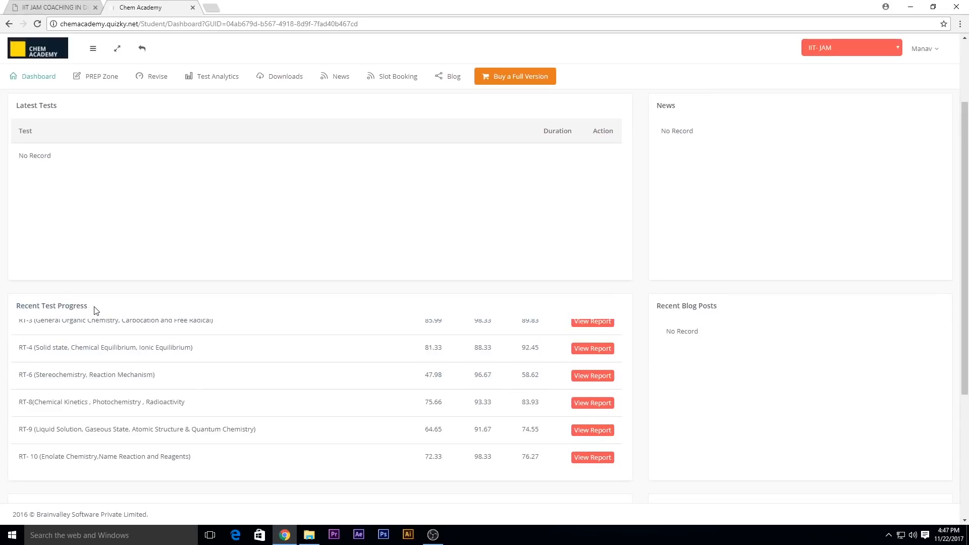
mouse_move(594, 355)
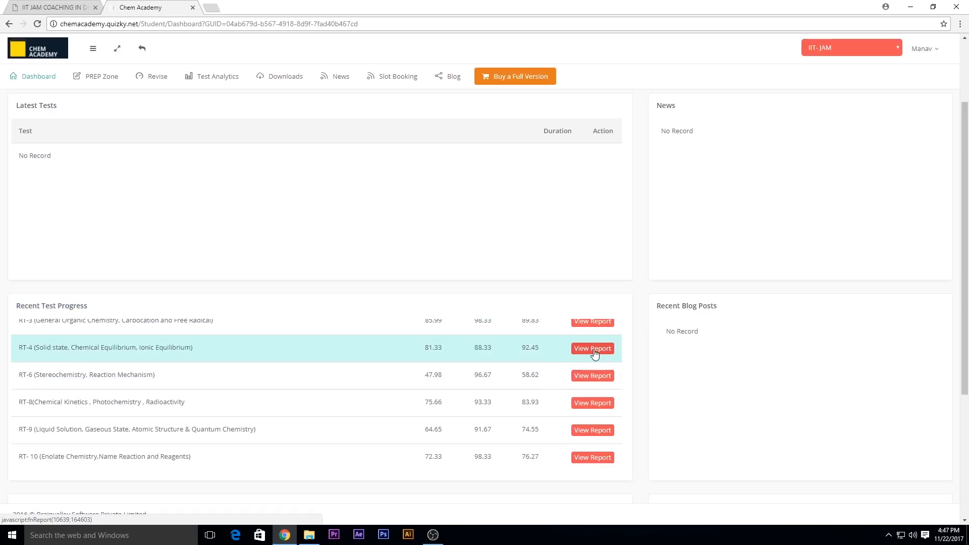
left_click(592, 349)
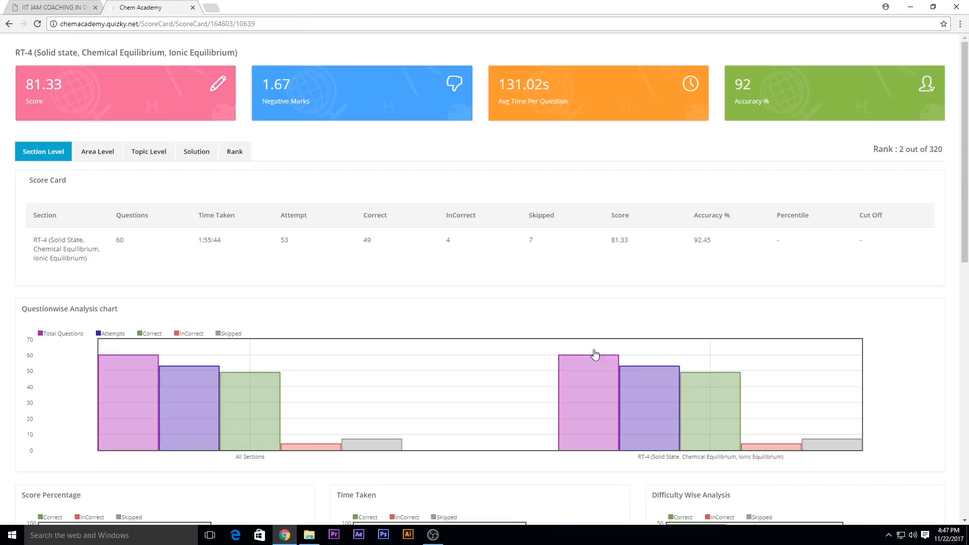
mouse_move(521, 327)
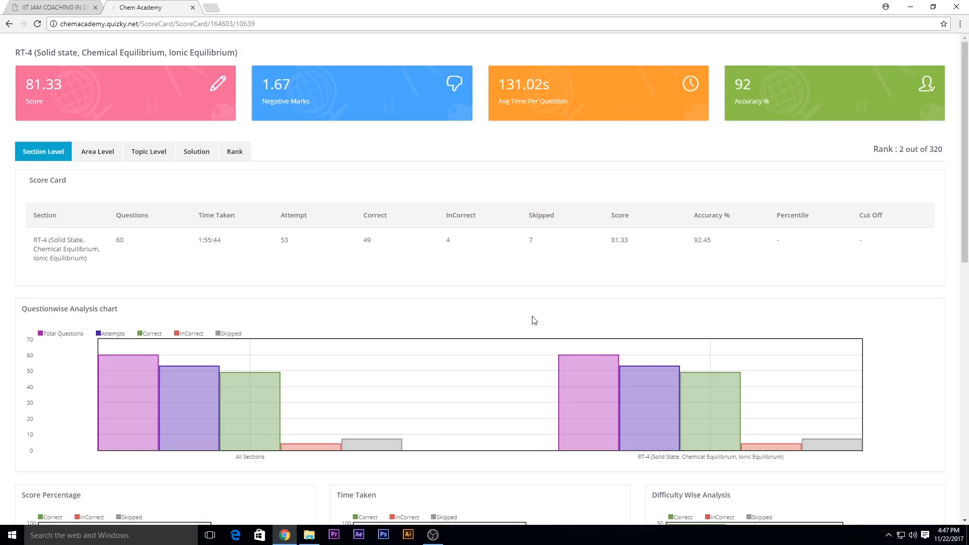
mouse_move(133, 117)
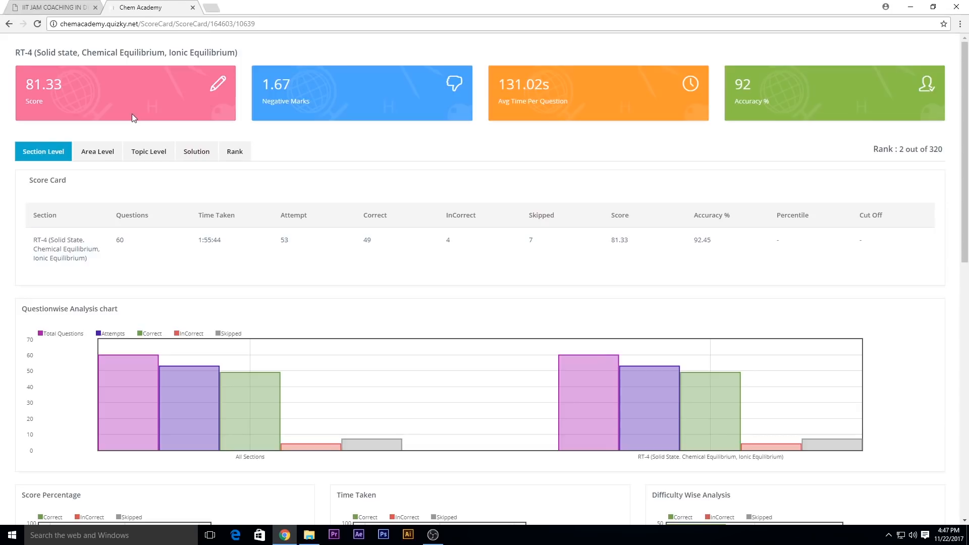
mouse_move(397, 97)
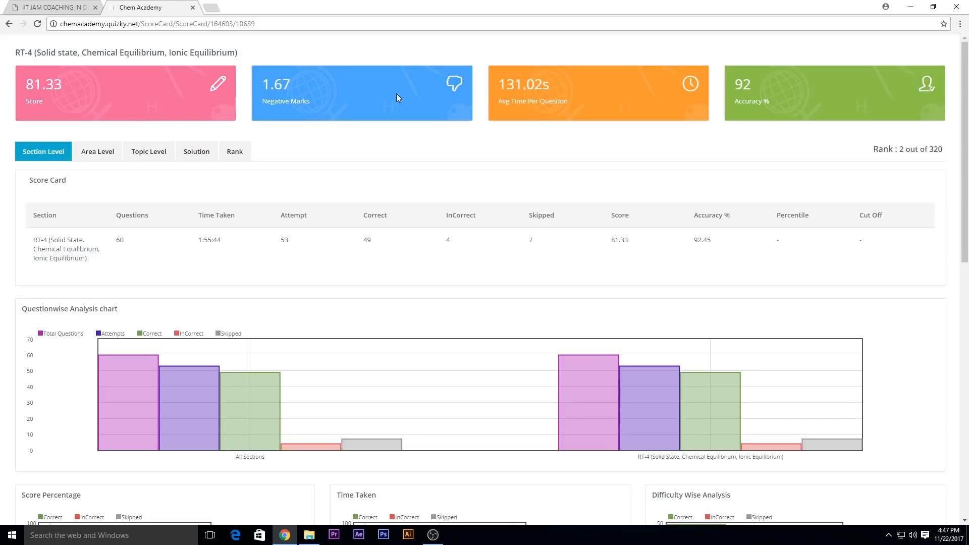
mouse_move(578, 113)
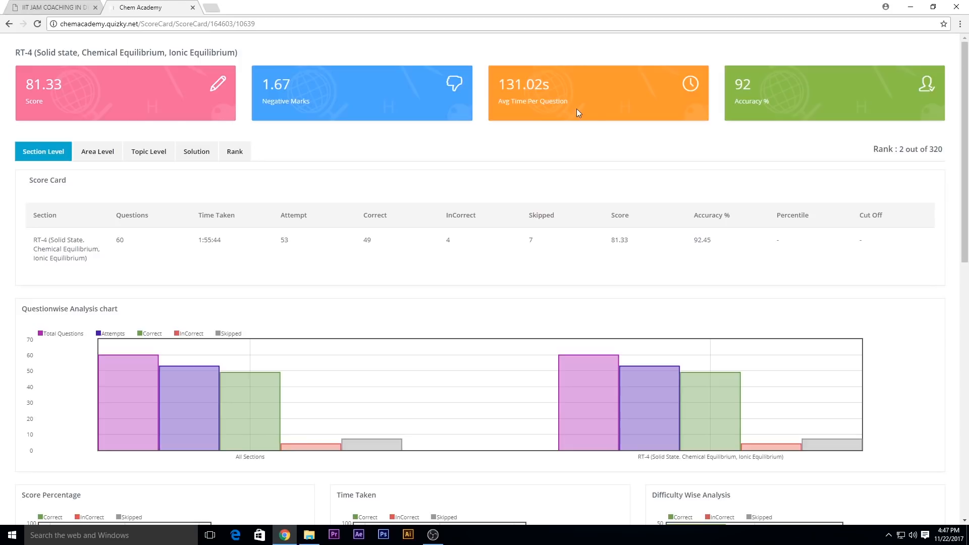
mouse_move(784, 94)
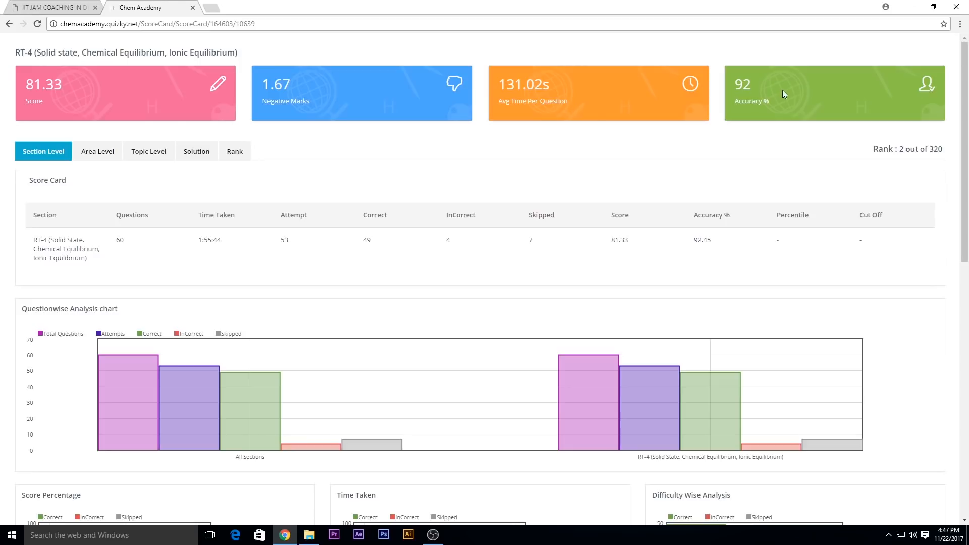
mouse_move(778, 92)
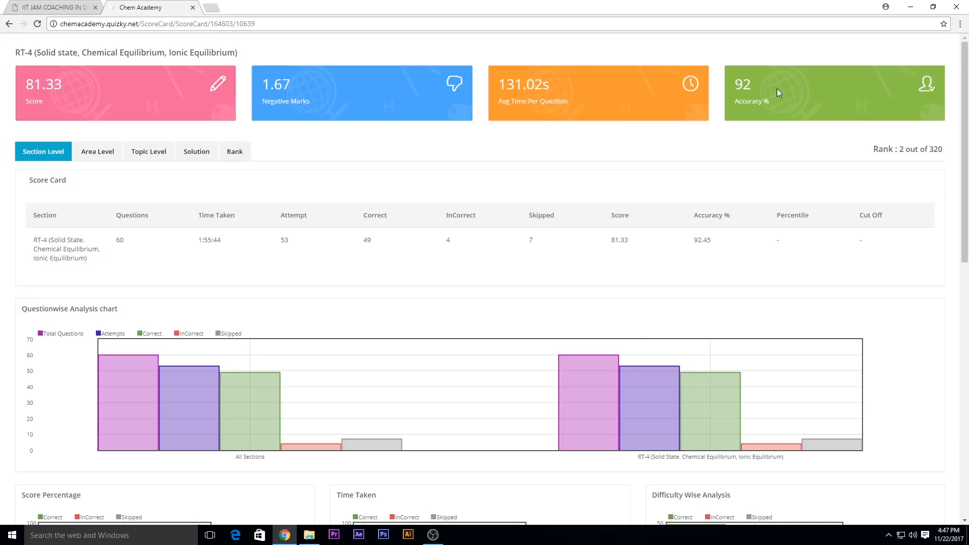
scroll("down", 3)
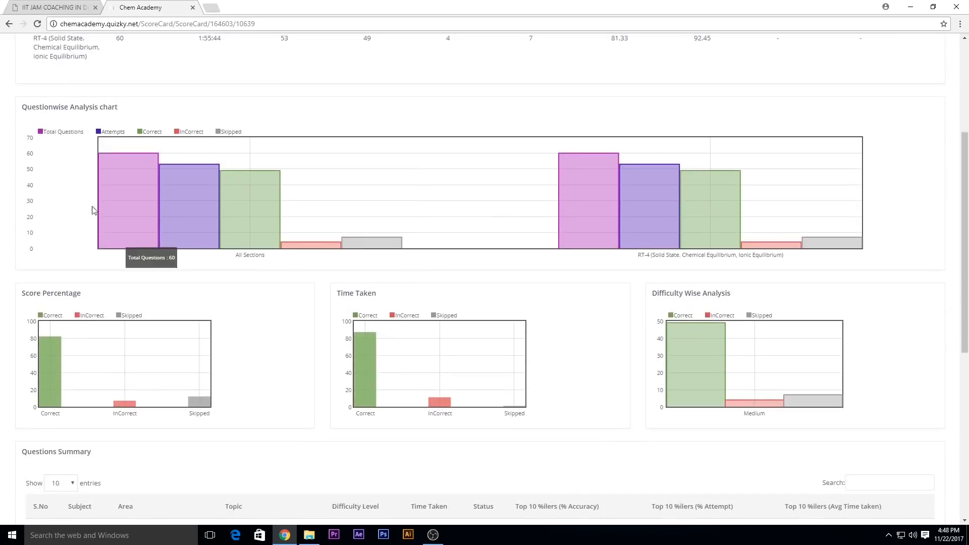
mouse_move(8, 24)
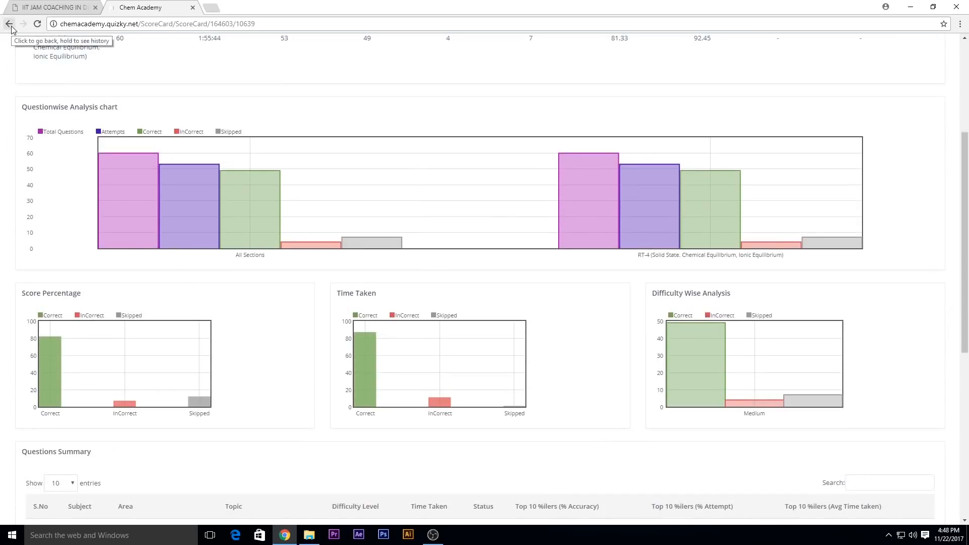
left_click(10, 24)
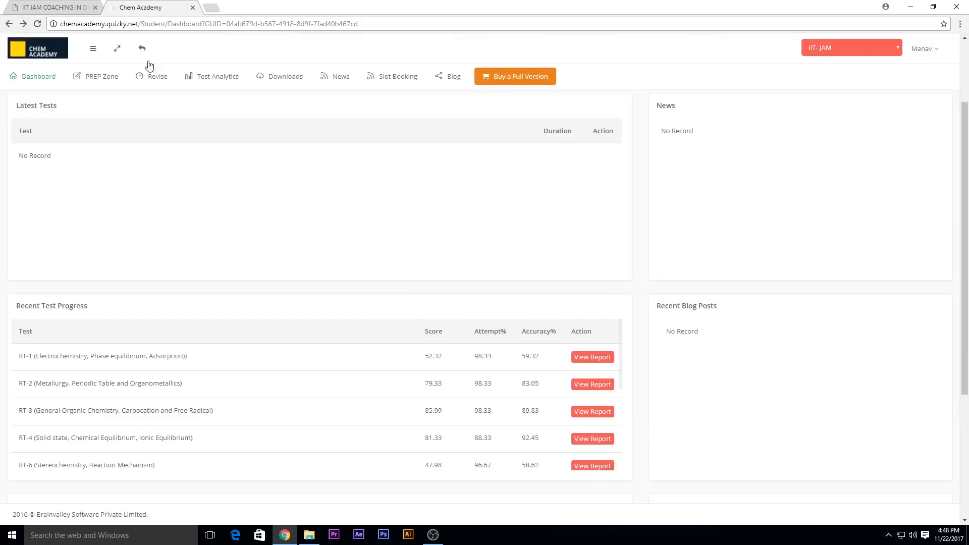
Review the Score Improvement and Overall Score Distribution charts, then go to Revise.
scroll("down", 3)
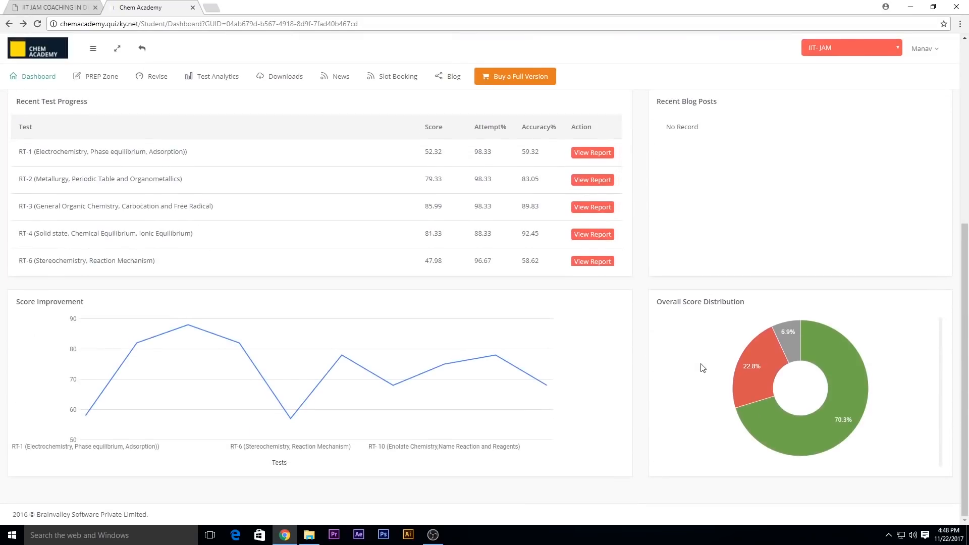
mouse_move(115, 313)
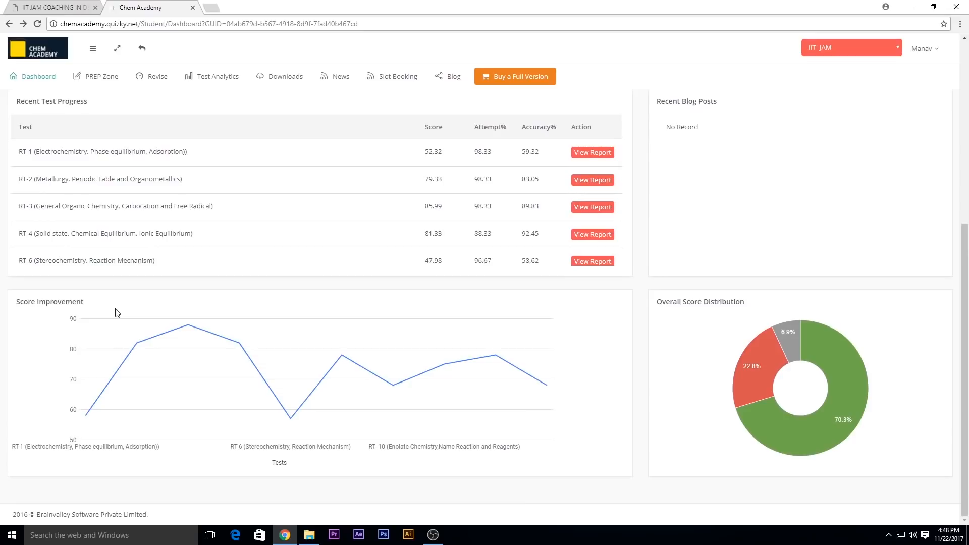
mouse_move(357, 443)
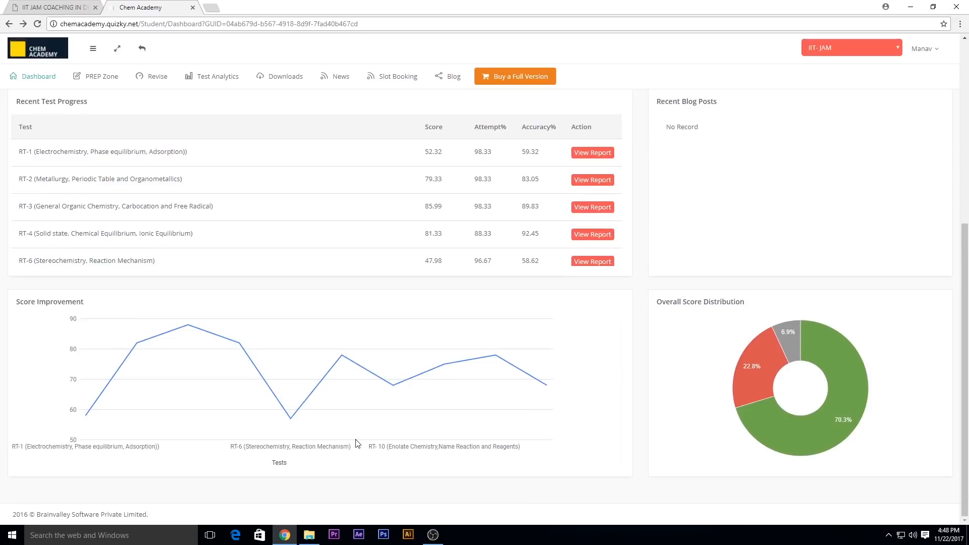
mouse_move(801, 418)
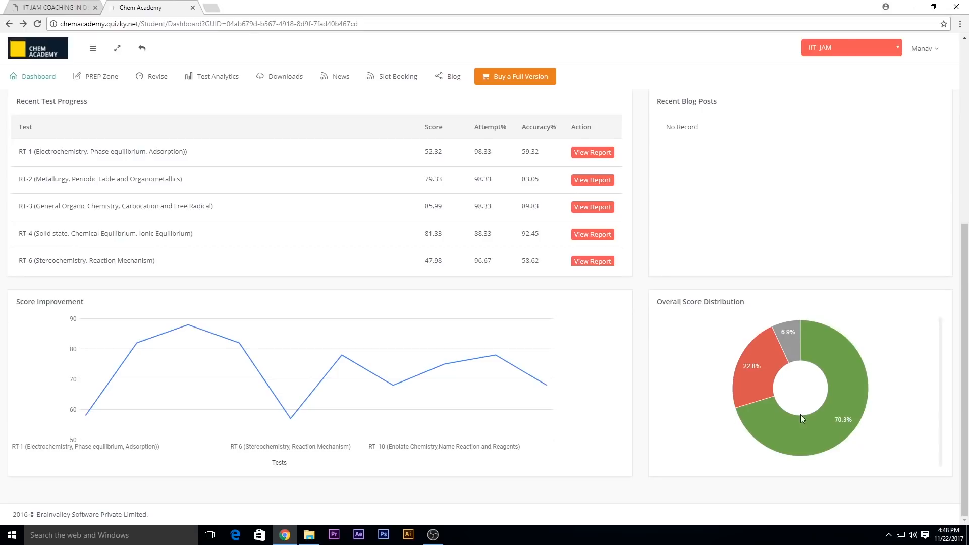
mouse_move(811, 433)
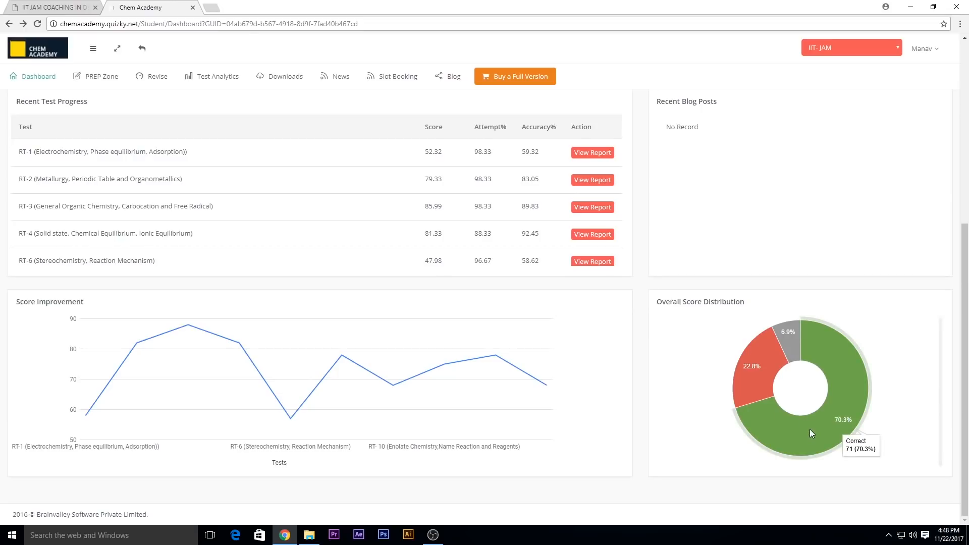
mouse_move(765, 401)
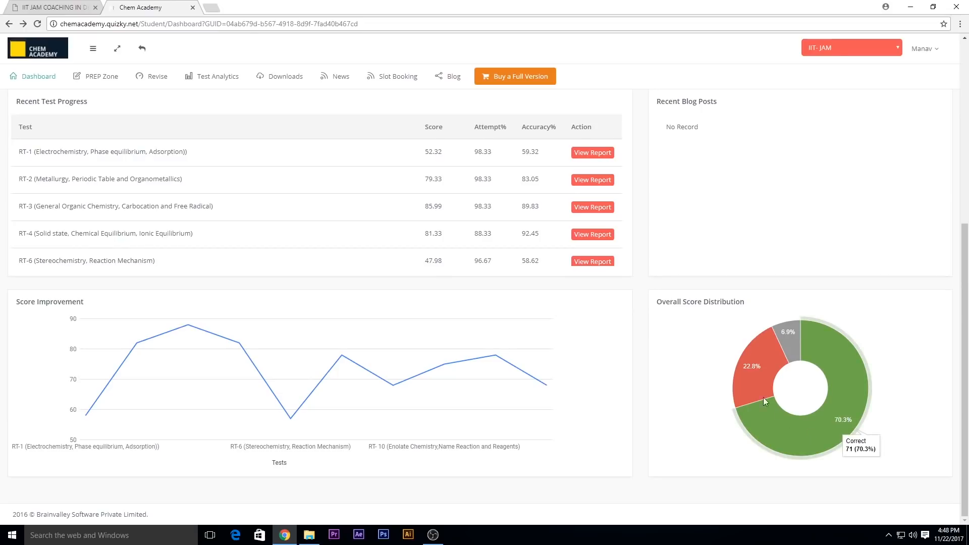
mouse_move(787, 333)
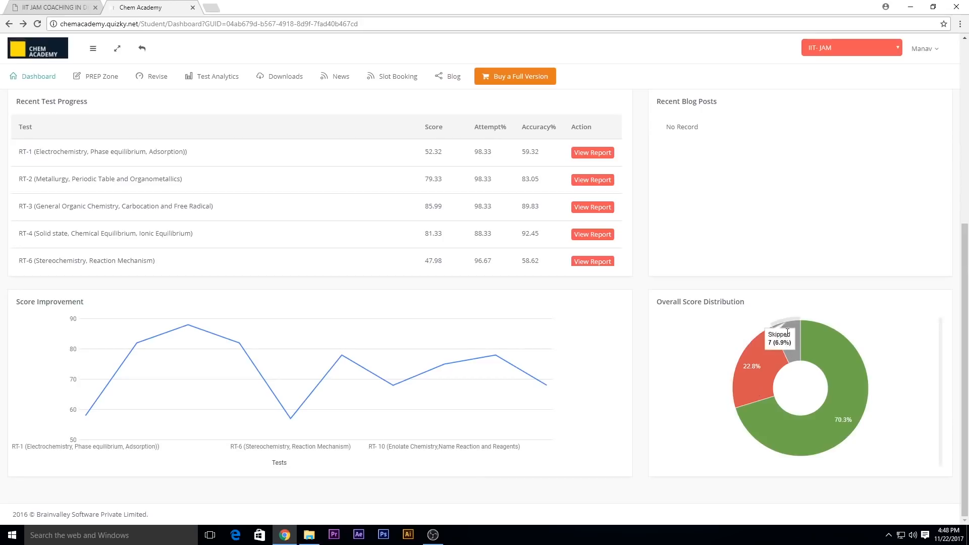
mouse_move(807, 341)
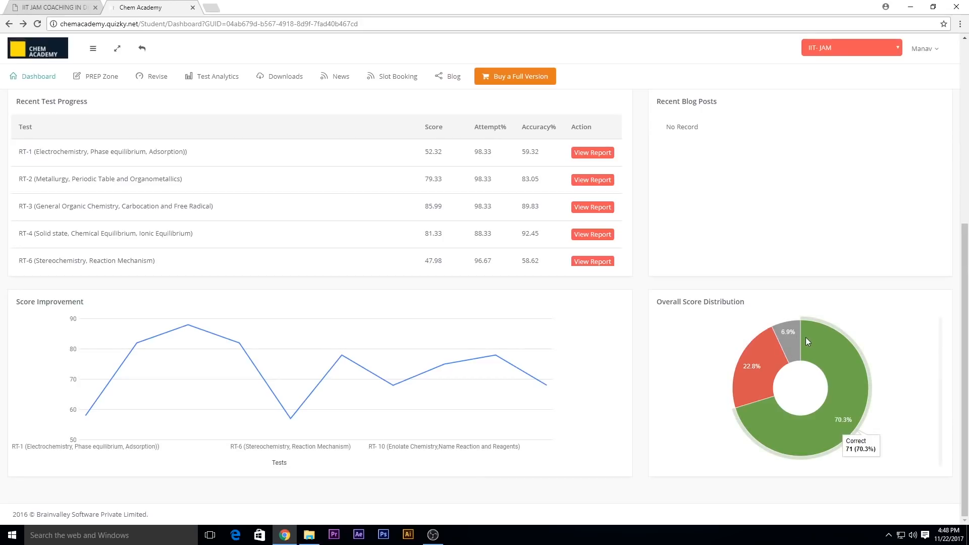
left_click(32, 76)
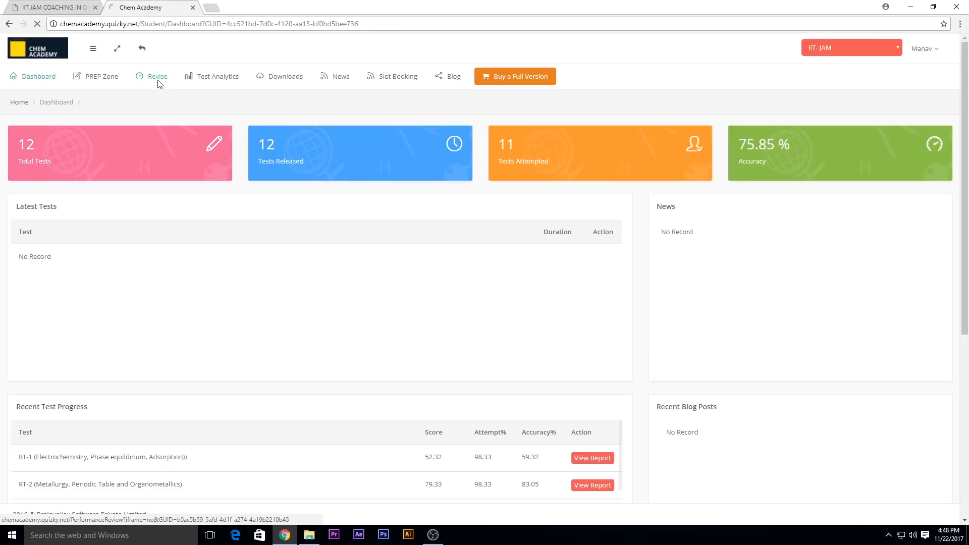
Filter Revise to RT-2 Periodic Properties (12) and reveal question 1's explanation and correct status.
left_click(158, 76)
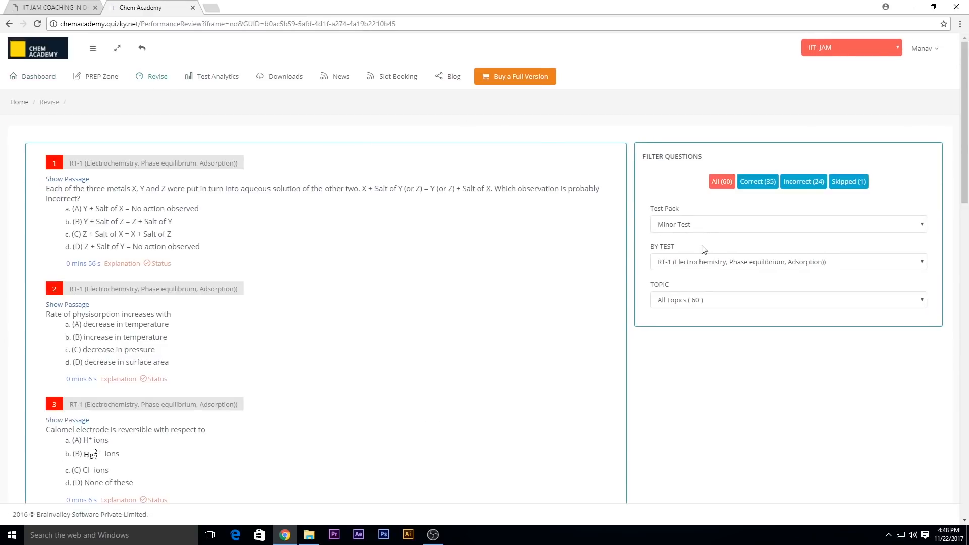
left_click(788, 262)
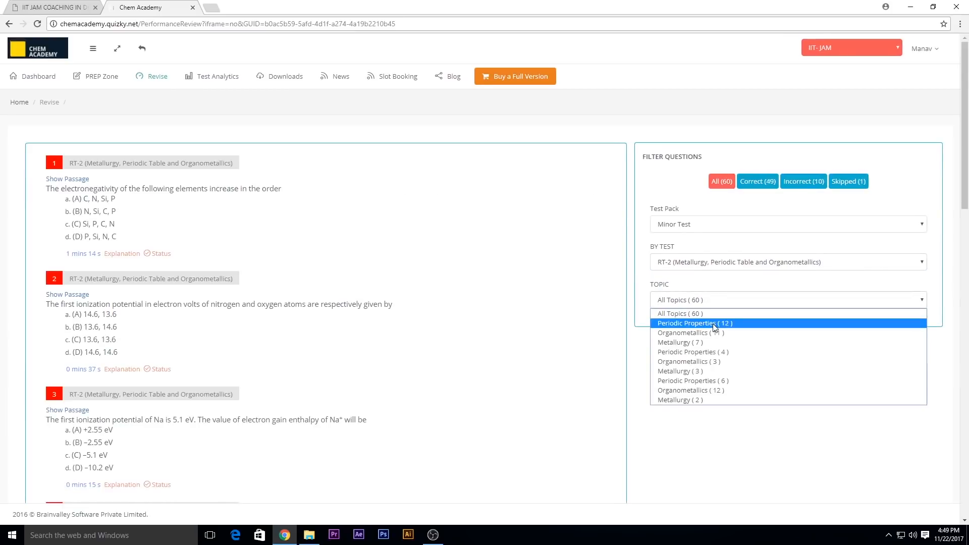
left_click(694, 323)
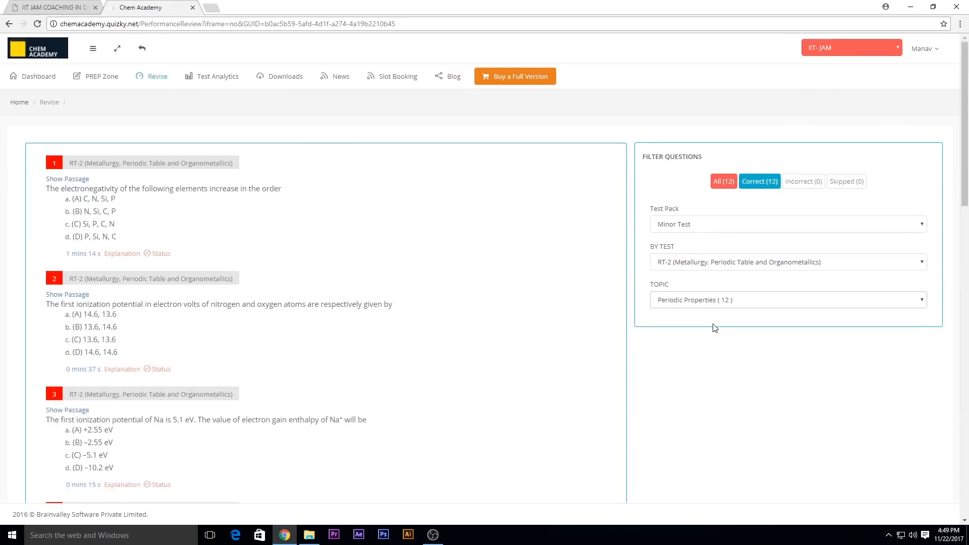
mouse_move(482, 451)
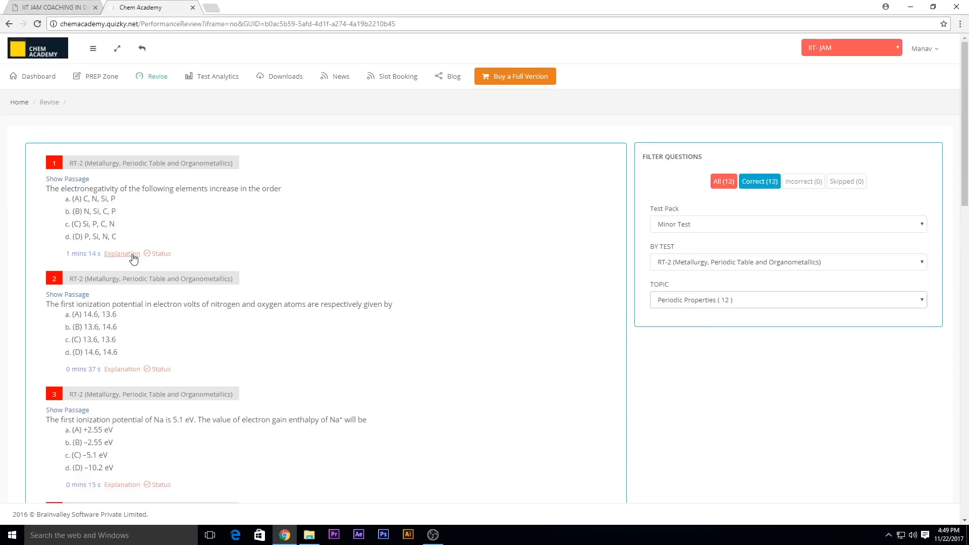
left_click(121, 254)
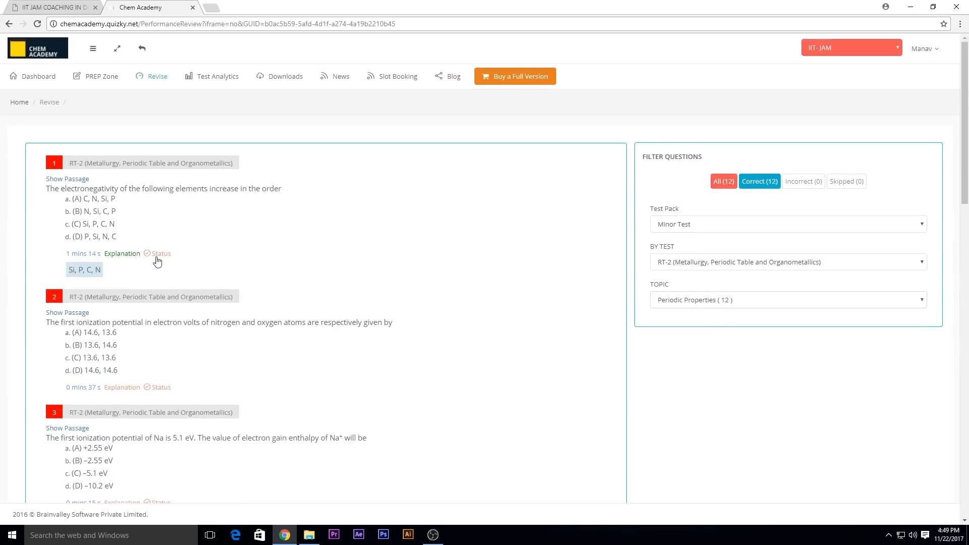
left_click(162, 253)
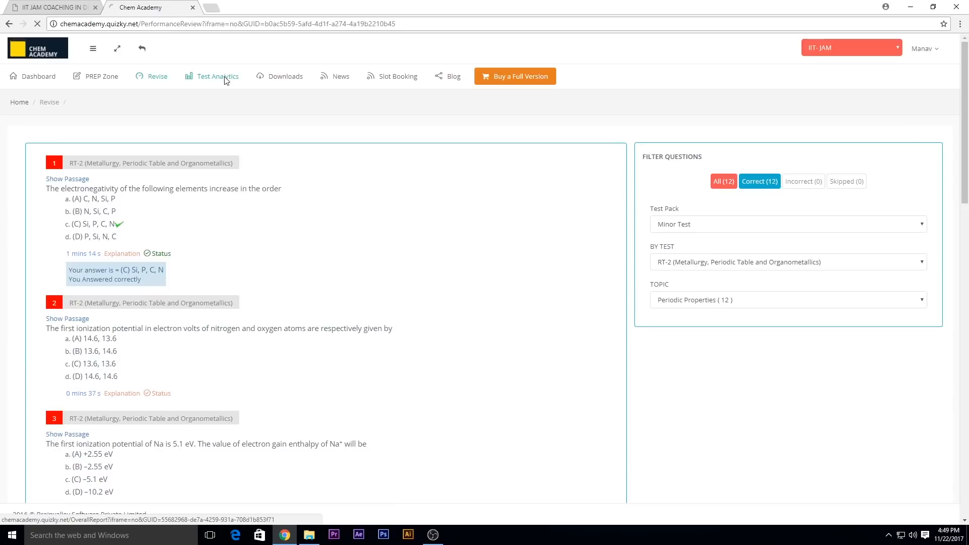
View the Test Analytics report: 93.48% attempt, 75.85% accuracy and the per-skill accuracy table.
left_click(218, 77)
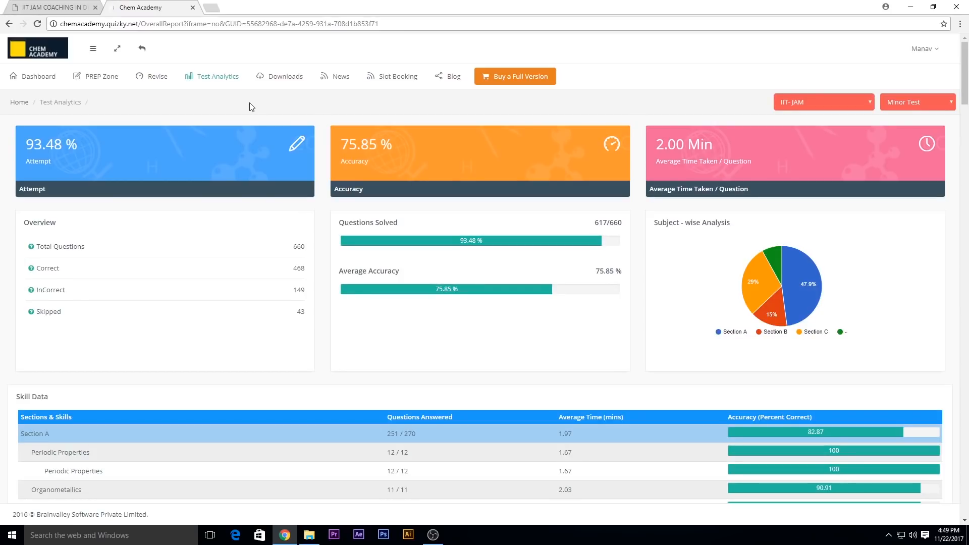
mouse_move(125, 164)
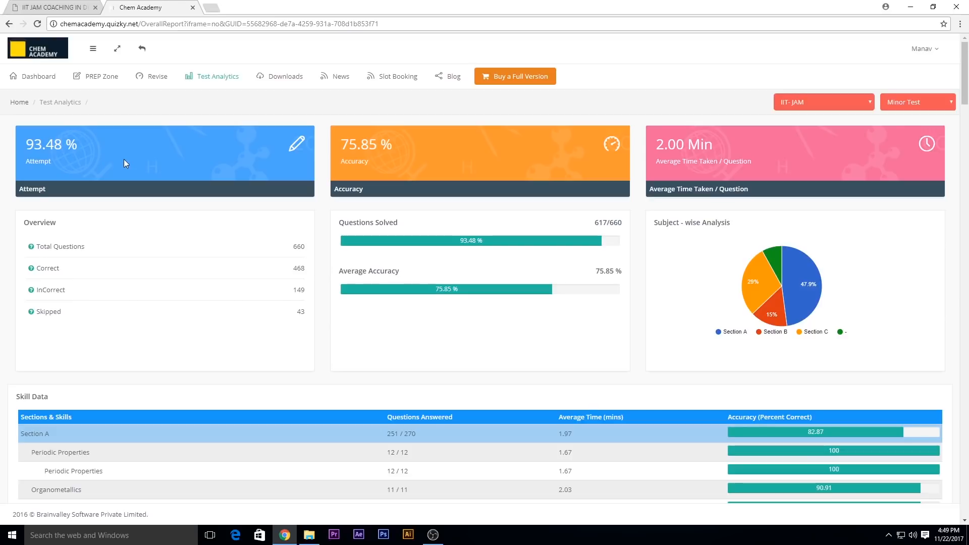
mouse_move(424, 167)
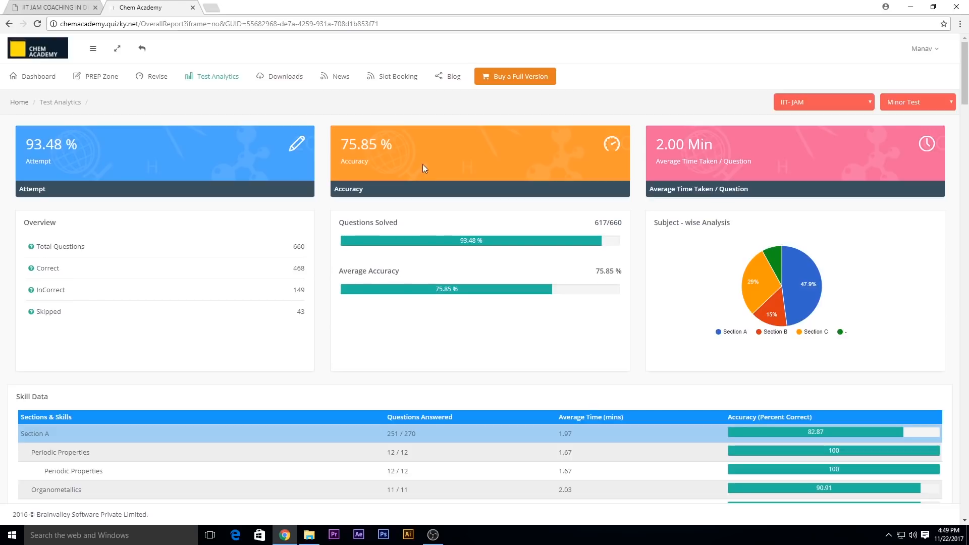
mouse_move(691, 174)
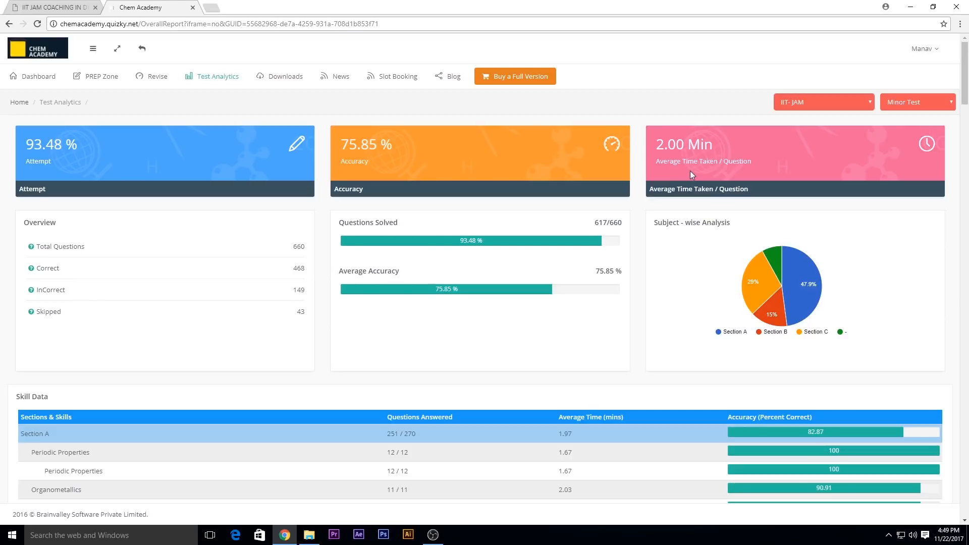
mouse_move(685, 230)
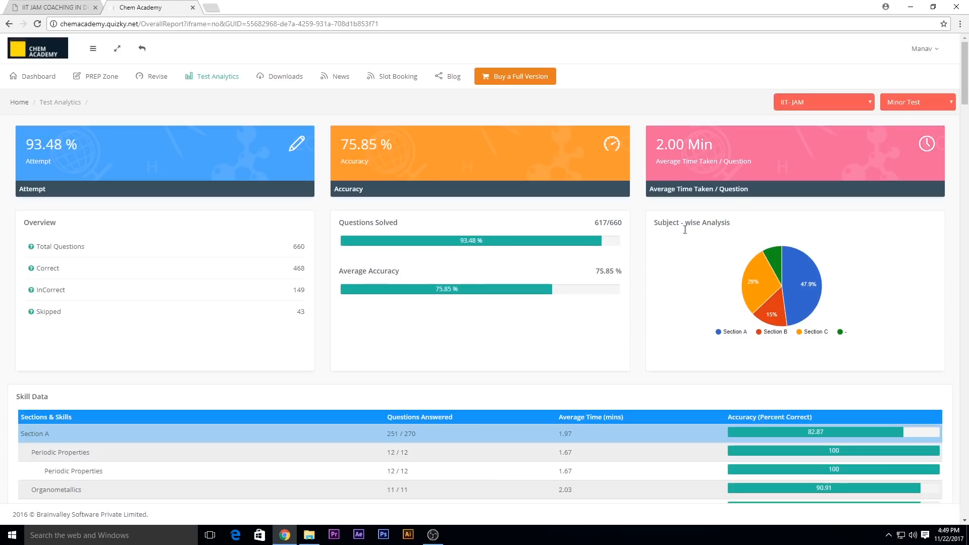
mouse_move(712, 339)
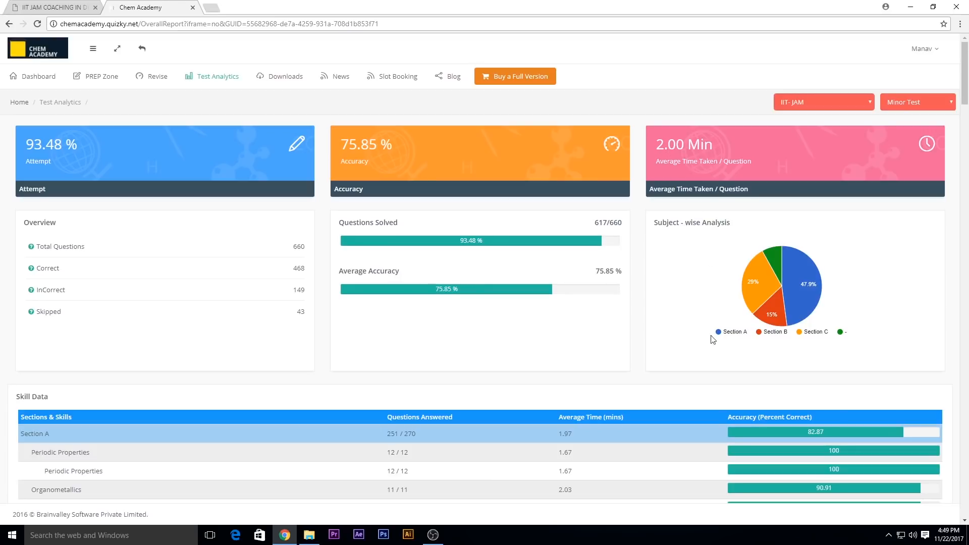
scroll("down", 3)
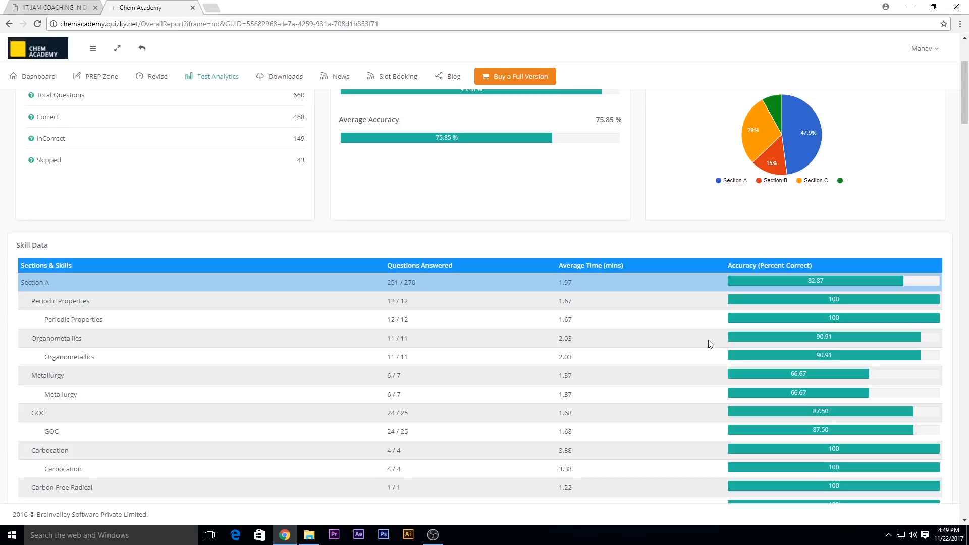
mouse_move(714, 343)
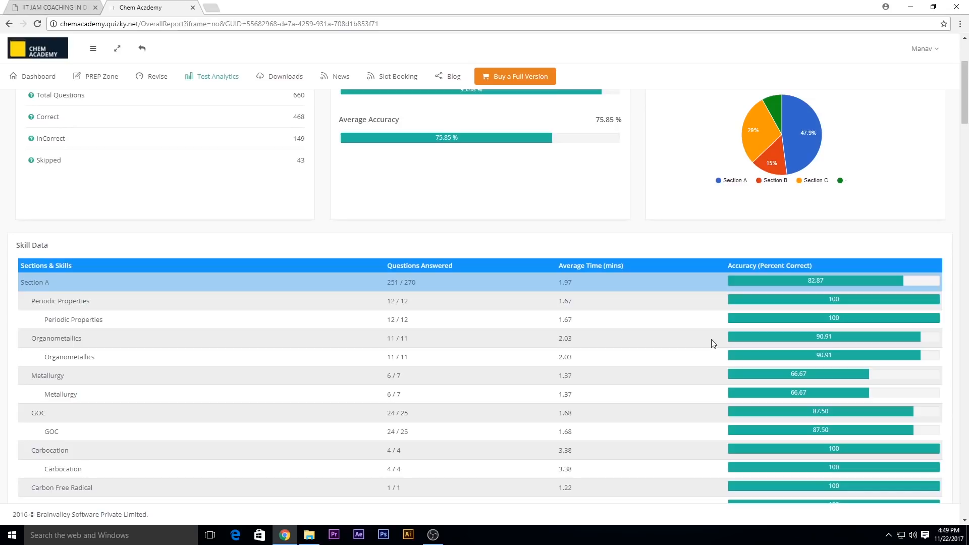
mouse_move(704, 351)
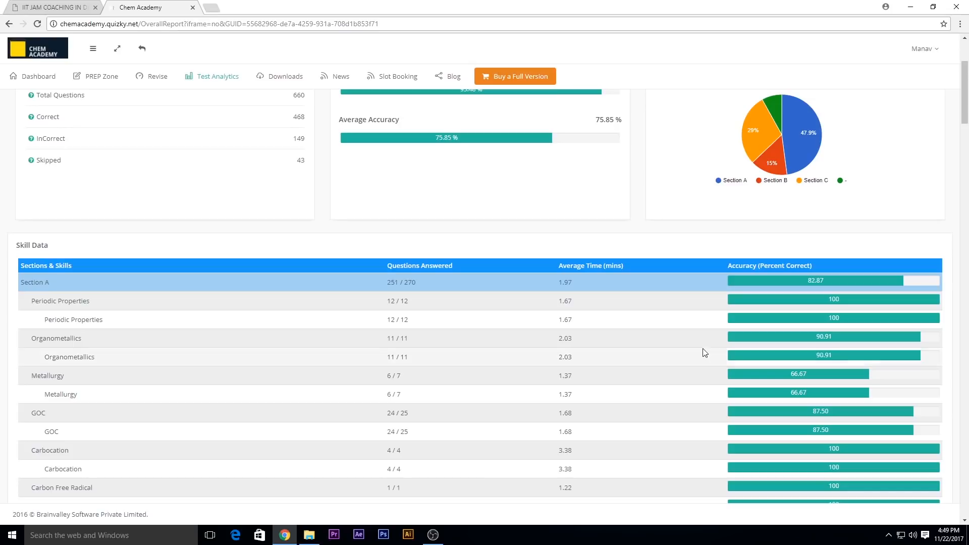
scroll("down", 3)
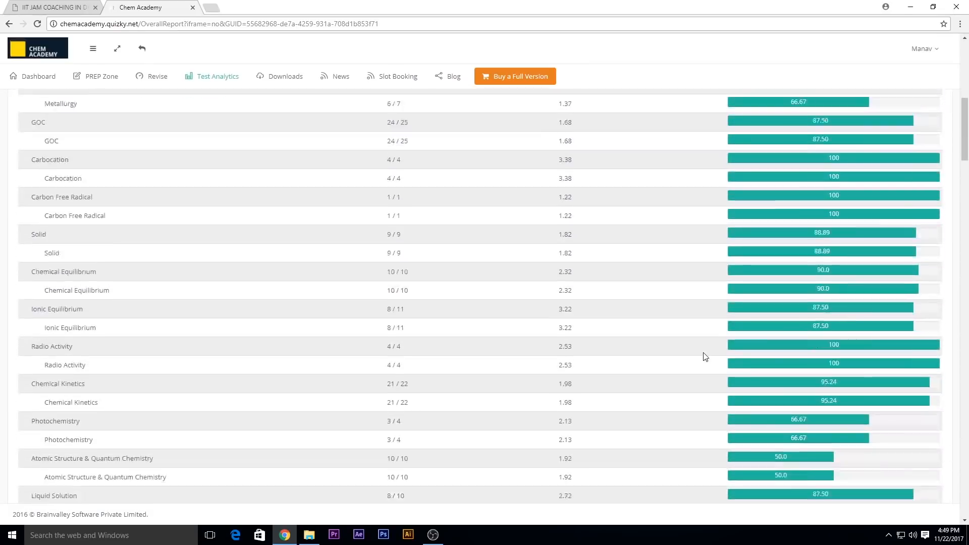
scroll("down", 3)
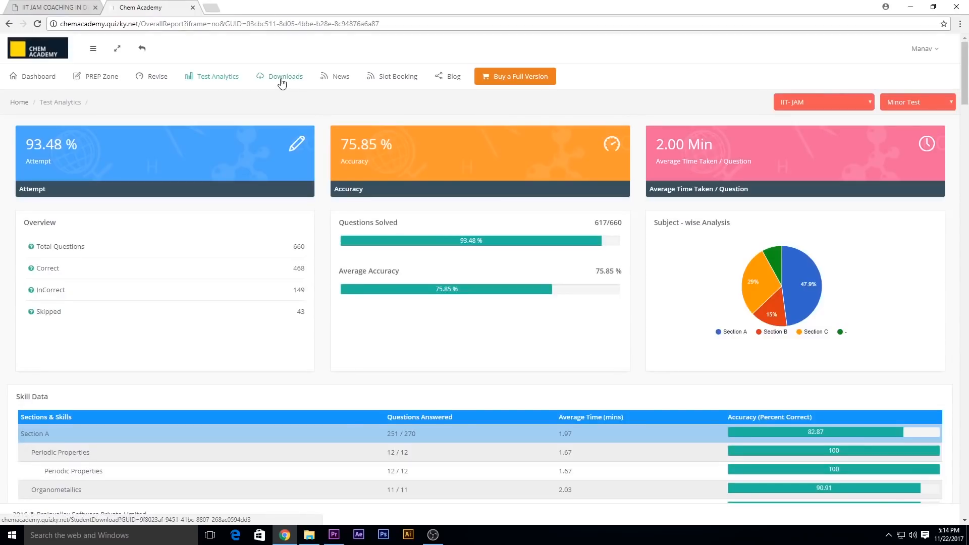
View the Downloads list of revision assignments, revision tests and booklet solutions.
left_click(285, 76)
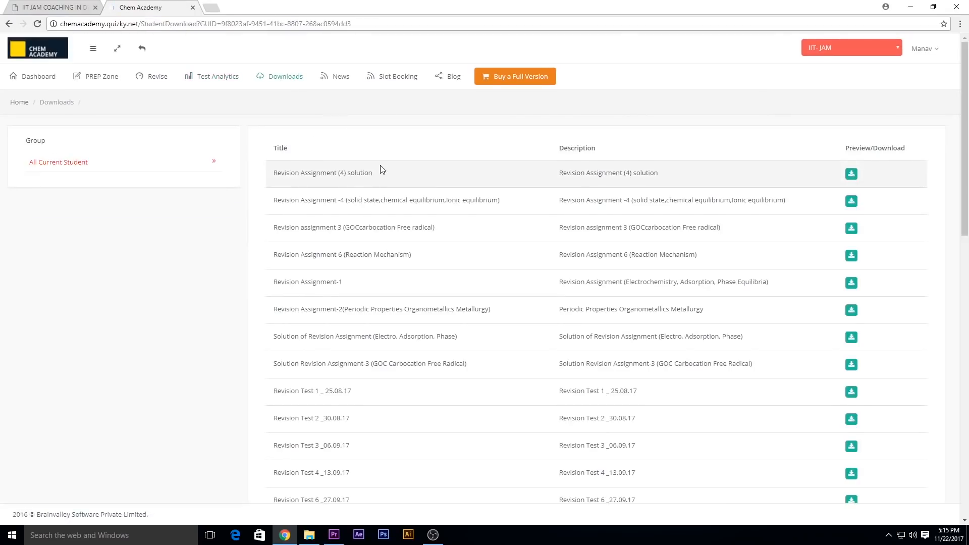
mouse_move(373, 396)
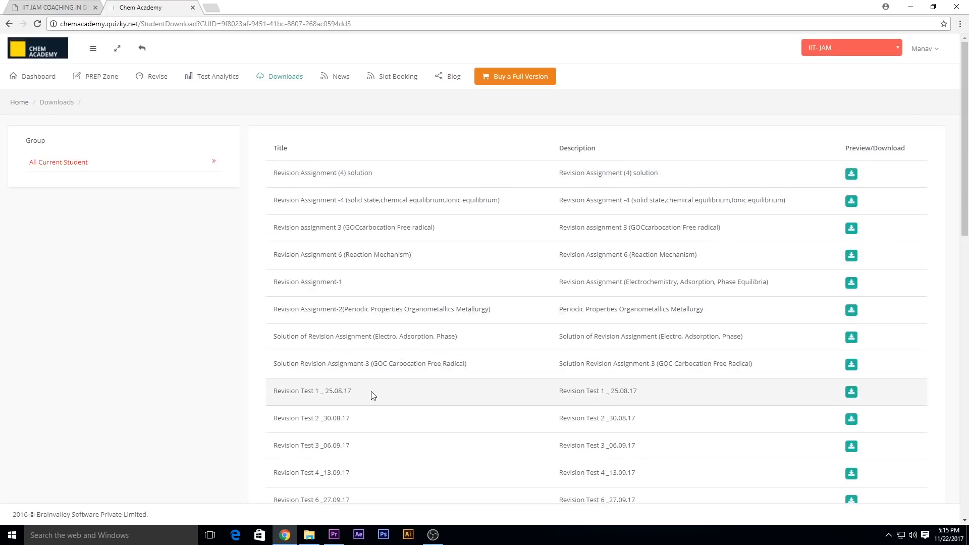
scroll("down", 3)
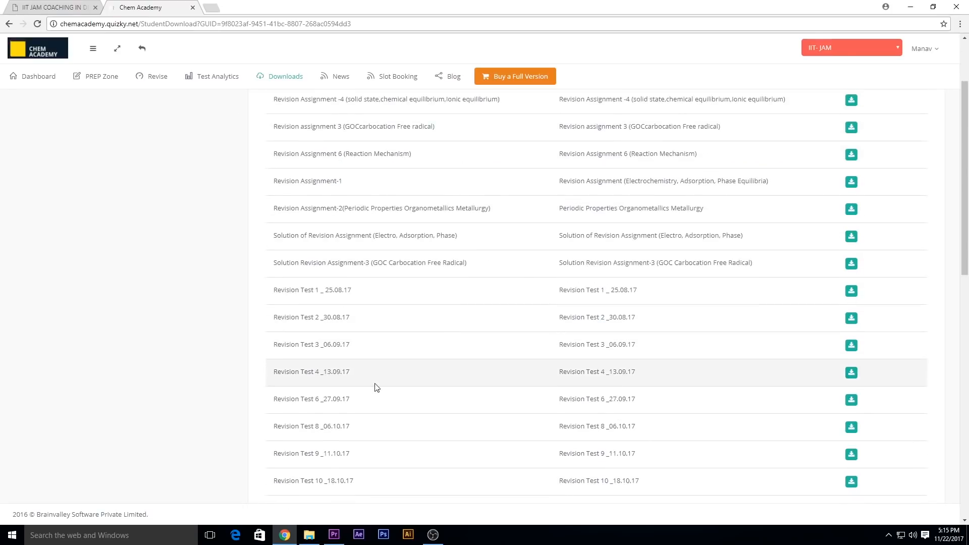
scroll("down", 3)
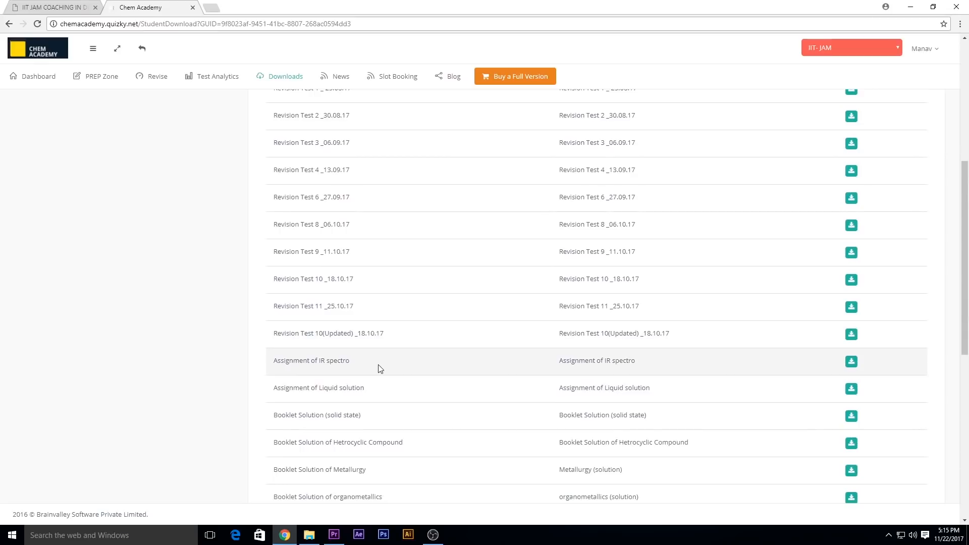